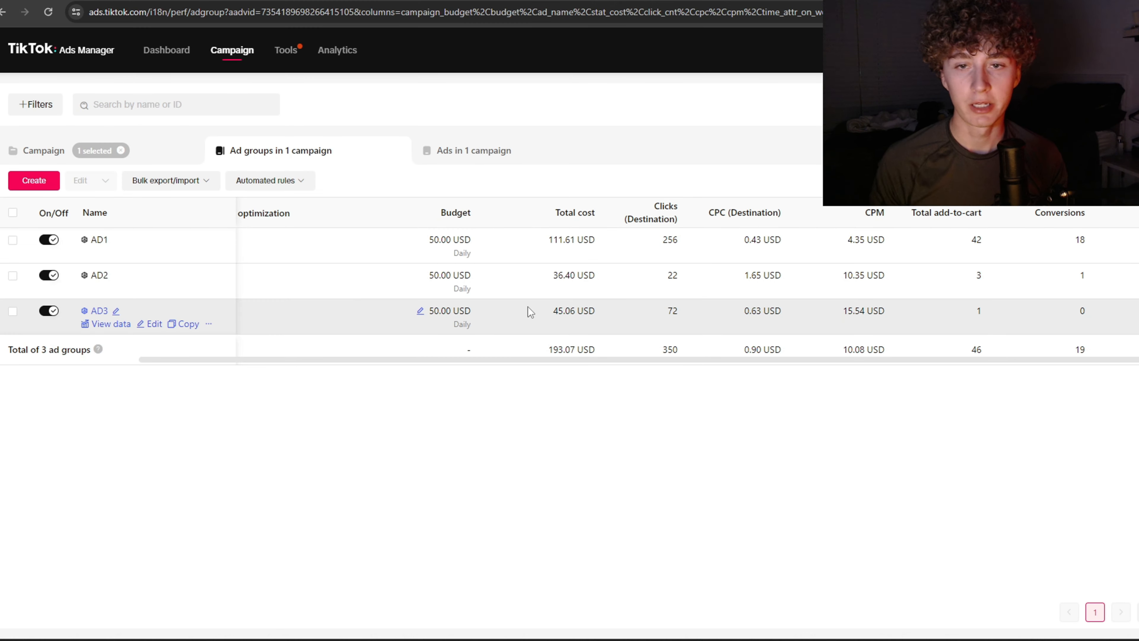
{"action": "mouse_move", "coordinate": [541, 282]}
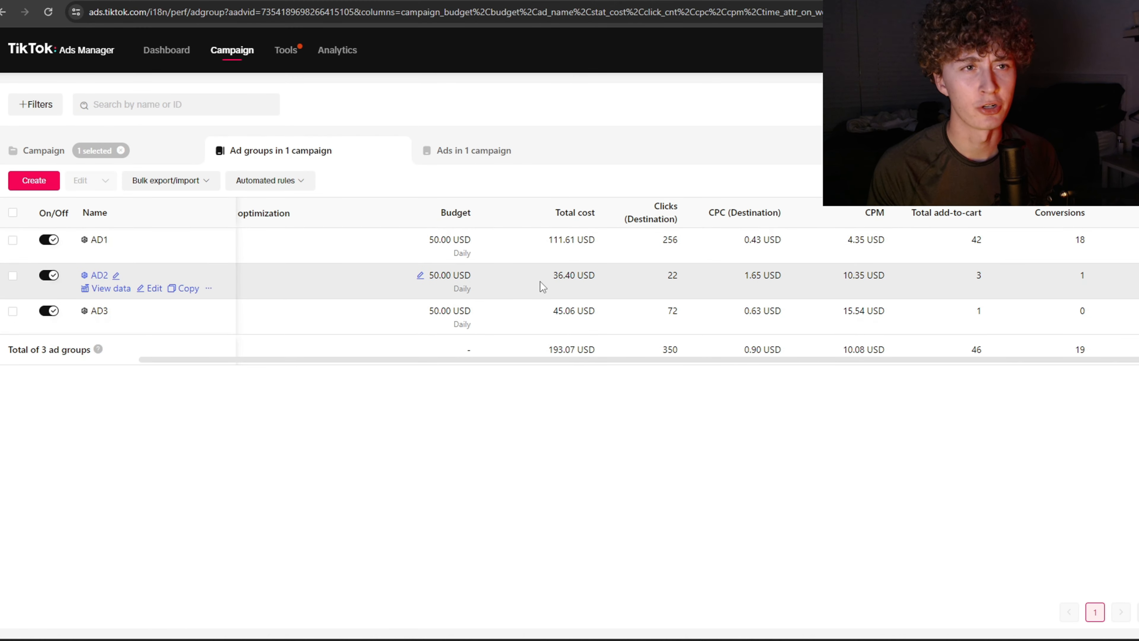
{"action": "mouse_move", "coordinate": [628, 170]}
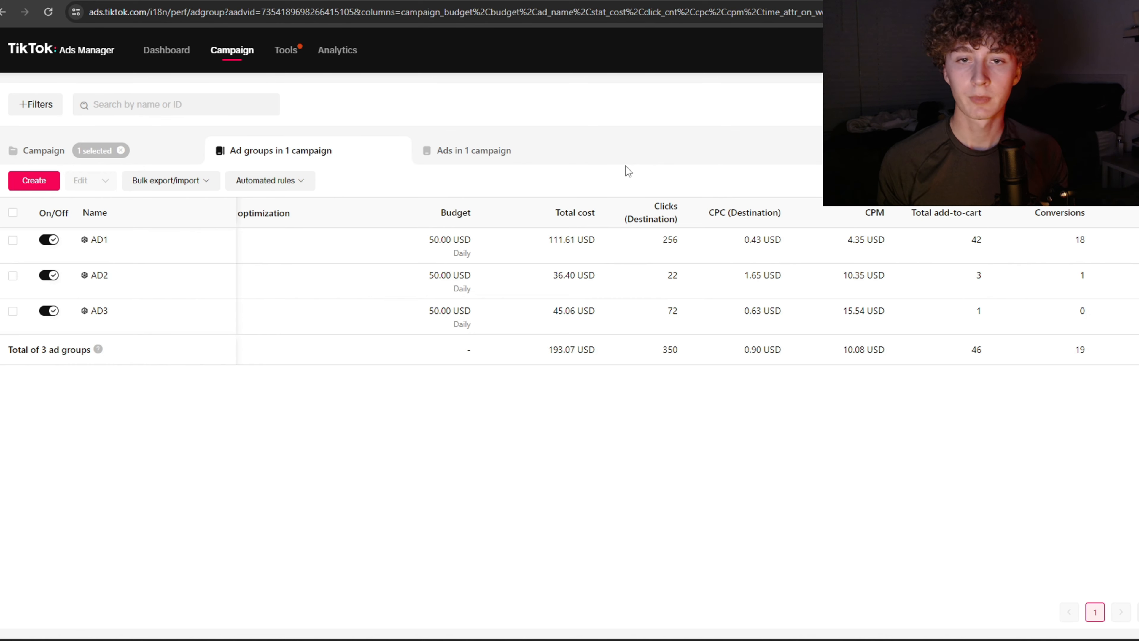
{"action": "mouse_move", "coordinate": [540, 258]}
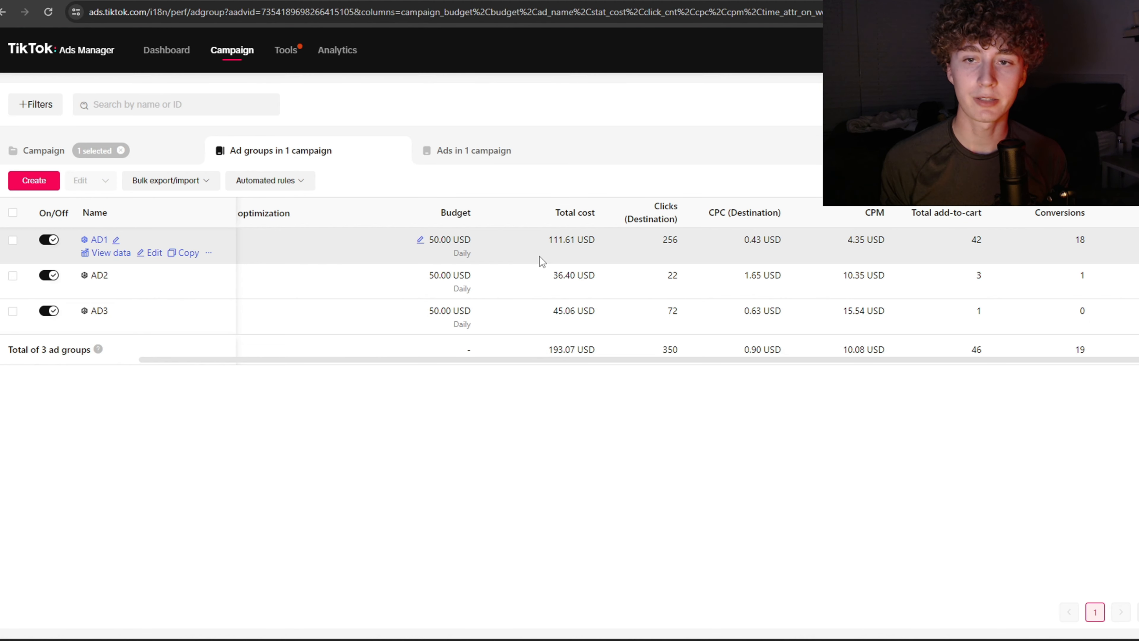
{"action": "mouse_move", "coordinate": [553, 256]}
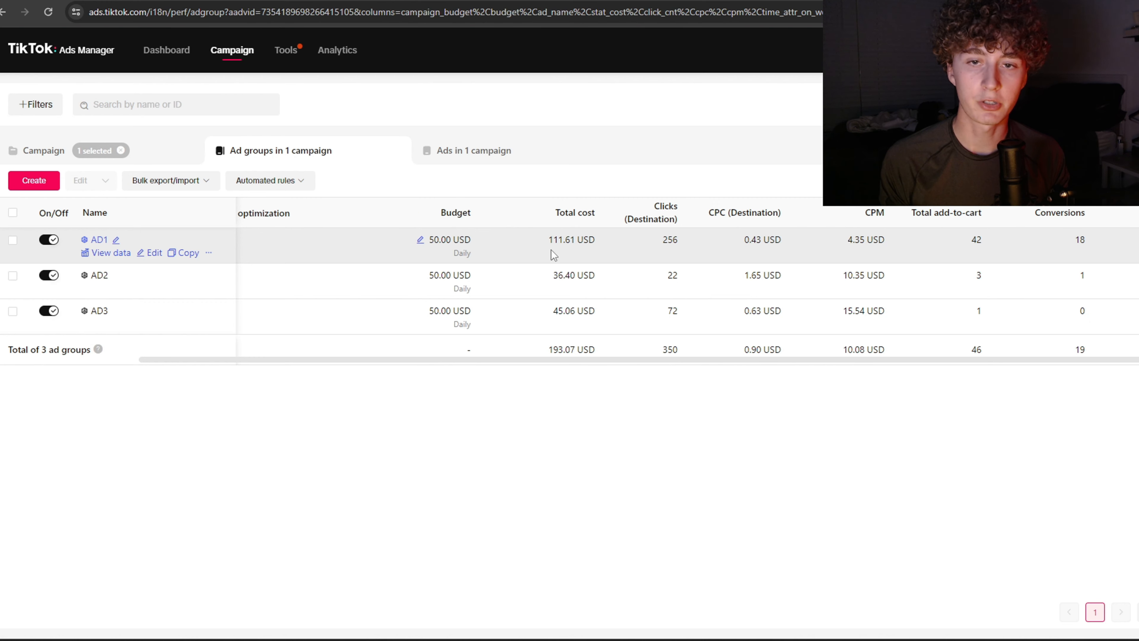
{"action": "mouse_move", "coordinate": [511, 252]}
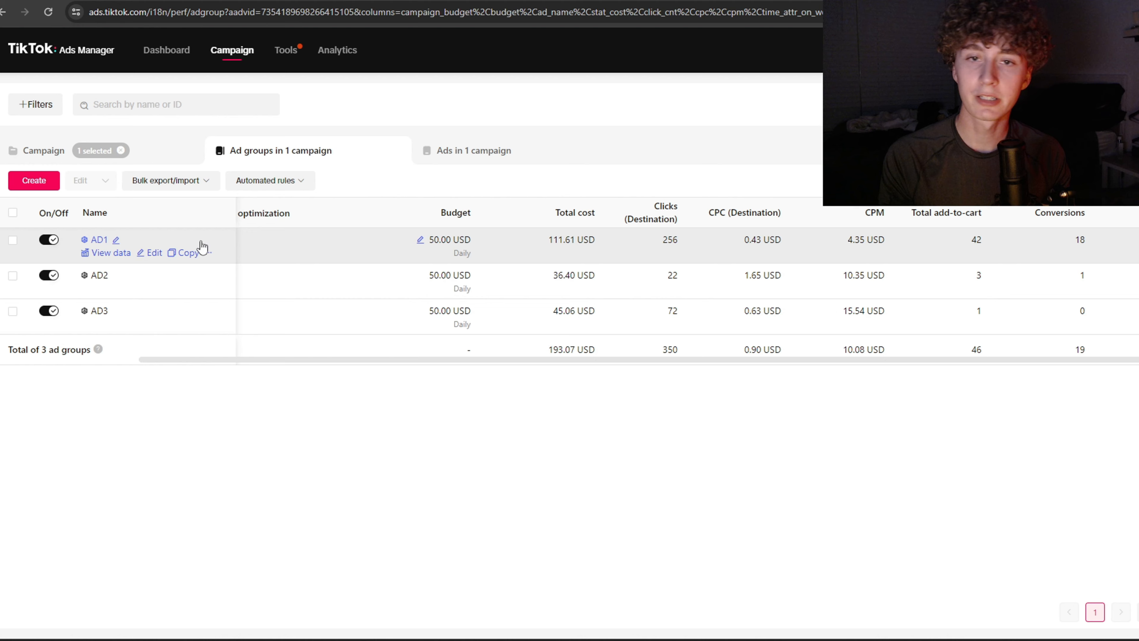
{"action": "mouse_move", "coordinate": [552, 243]}
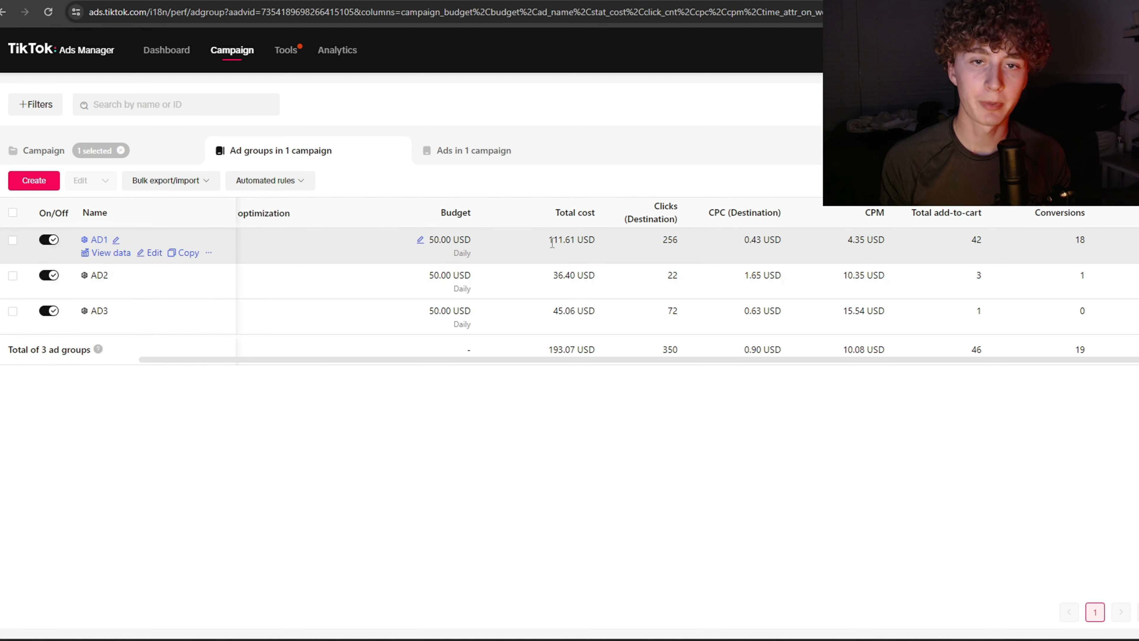
{"action": "mouse_move", "coordinate": [755, 240]}
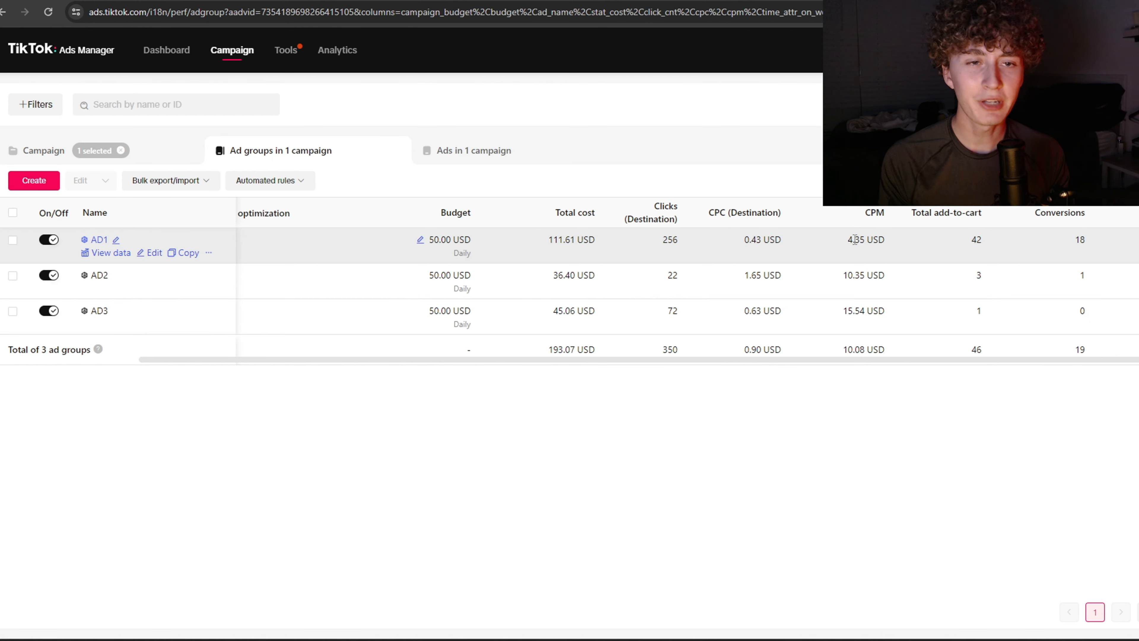
{"action": "mouse_move", "coordinate": [991, 253]}
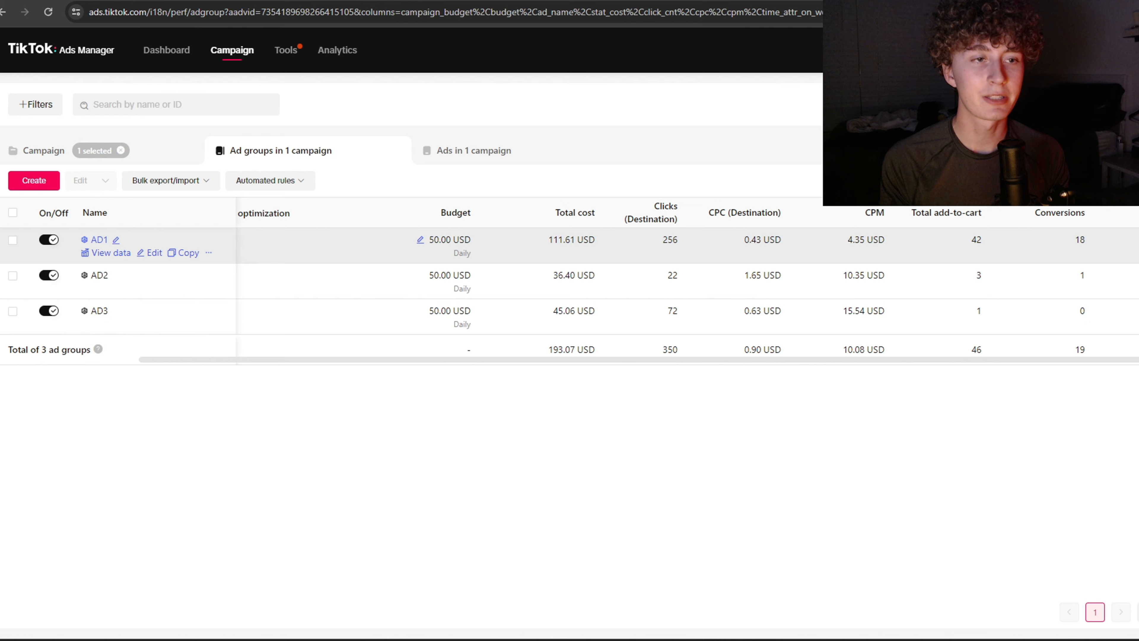
{"action": "mouse_move", "coordinate": [1106, 243]}
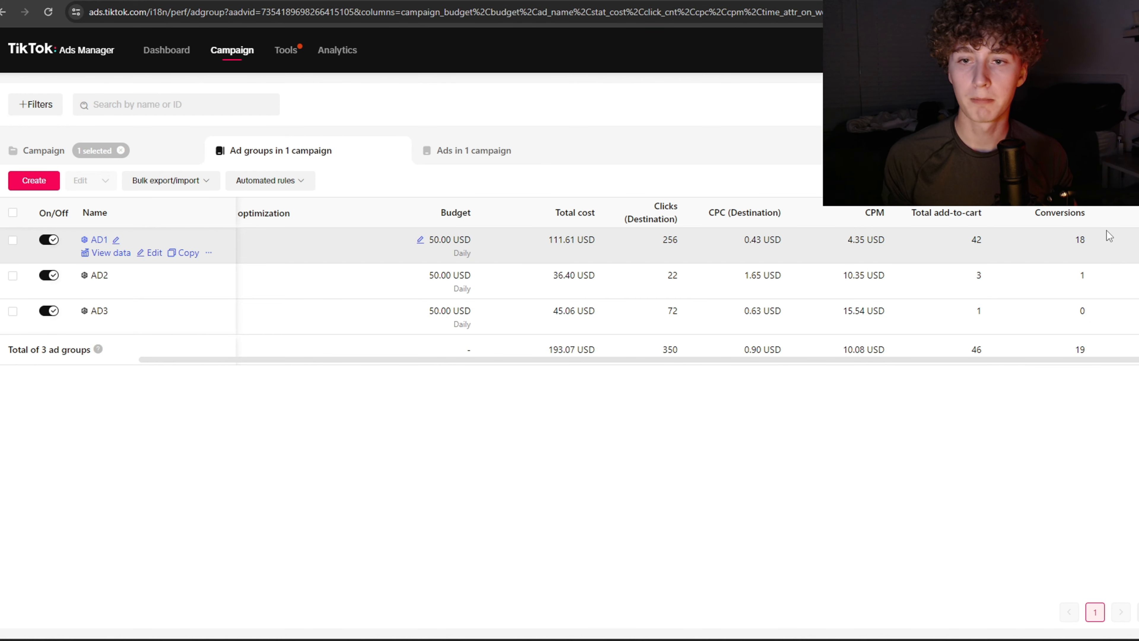
{"action": "mouse_move", "coordinate": [420, 275]}
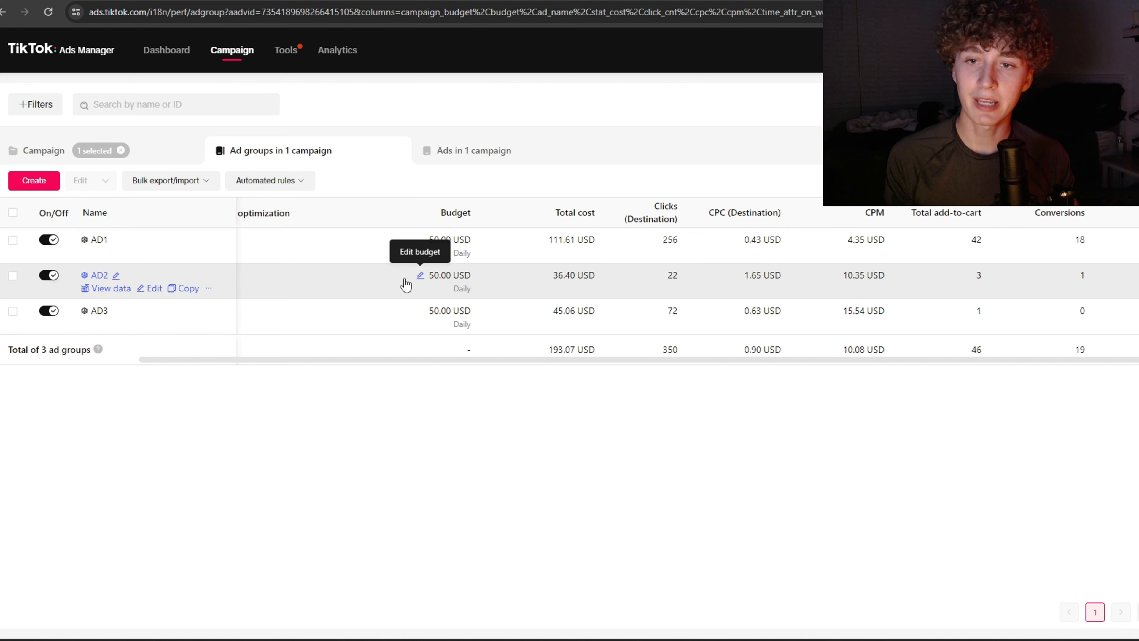
{"action": "mouse_move", "coordinate": [370, 286]}
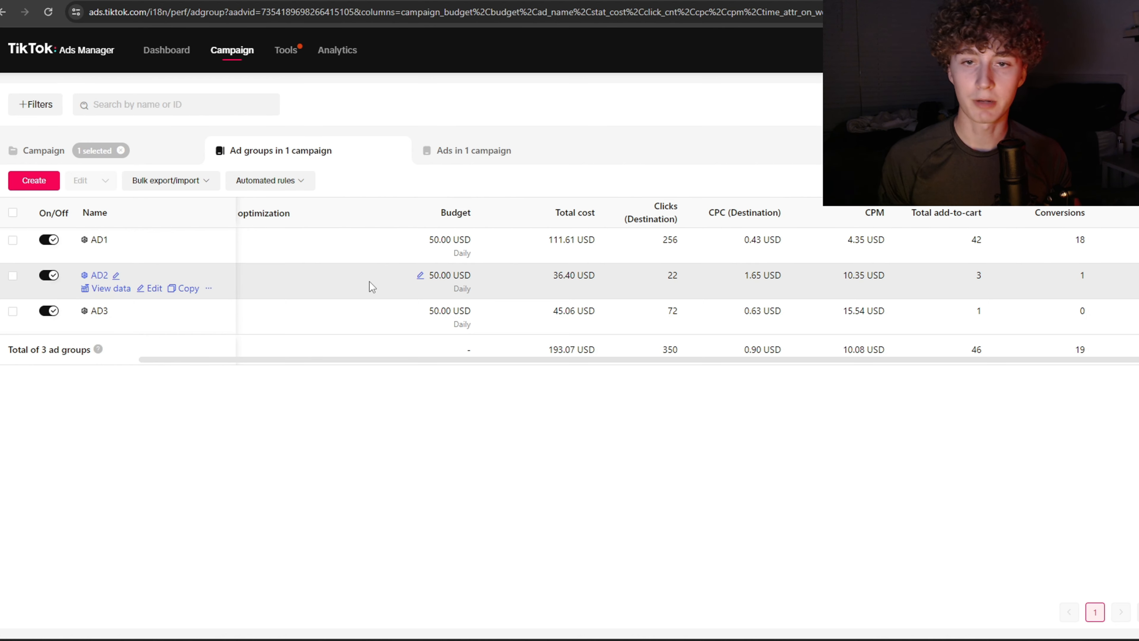
{"action": "mouse_move", "coordinate": [557, 275]}
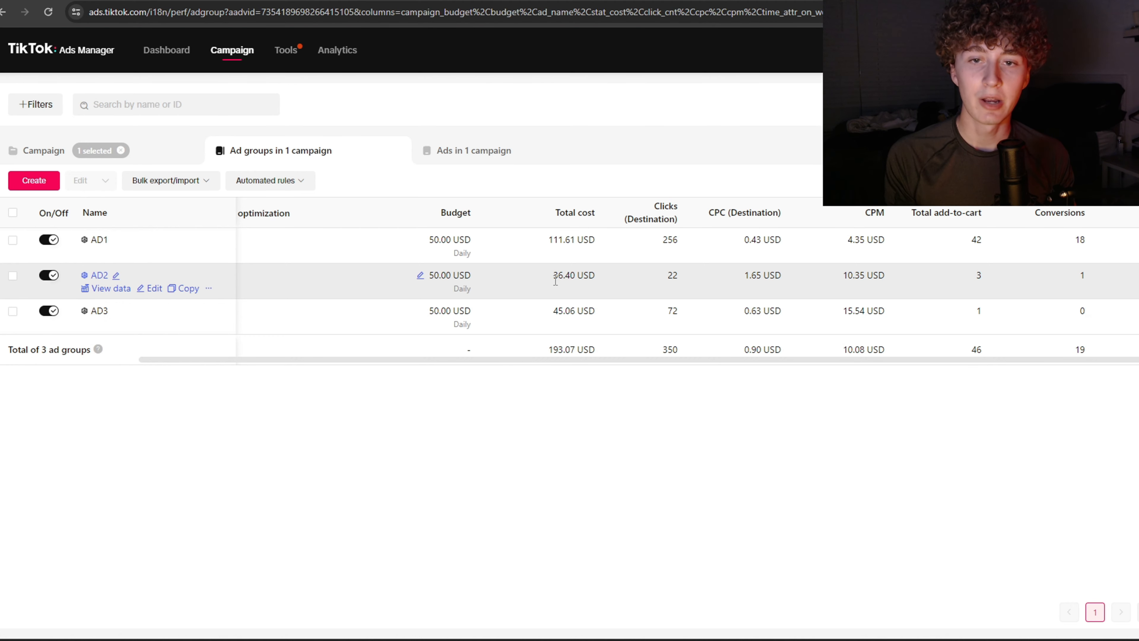
{"action": "mouse_move", "coordinate": [670, 278]}
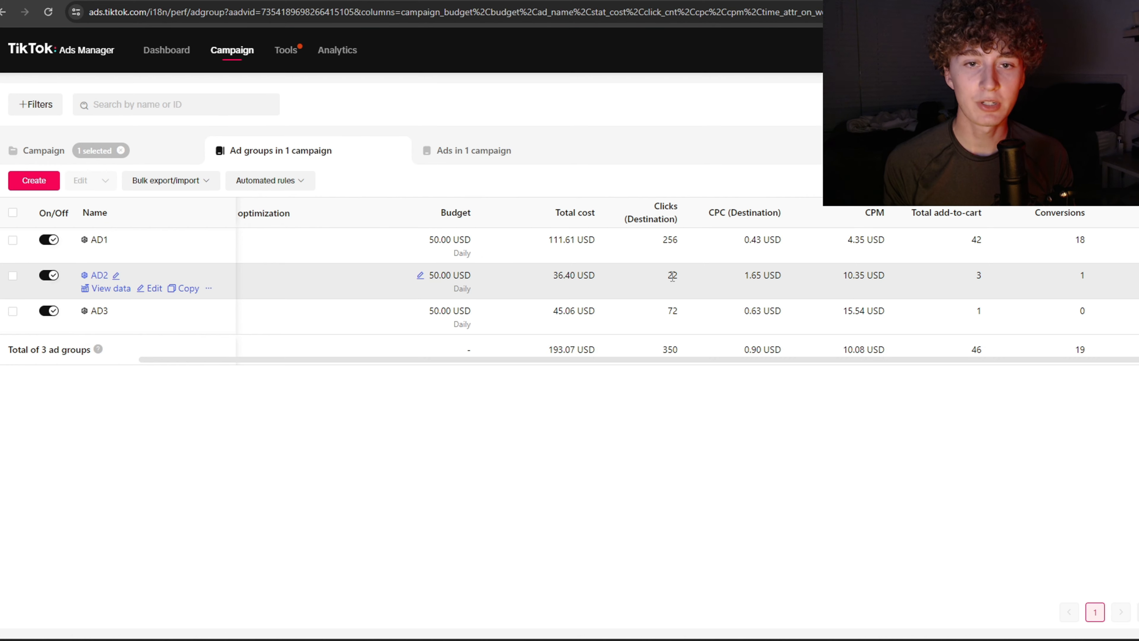
{"action": "mouse_move", "coordinate": [743, 284]}
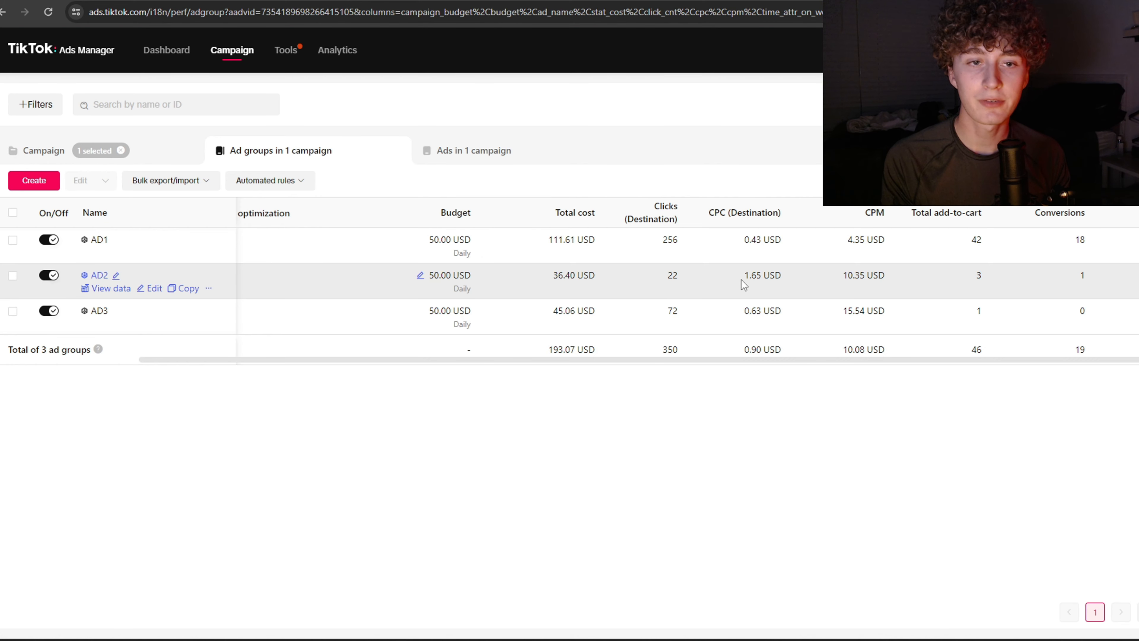
{"action": "mouse_move", "coordinate": [854, 280]}
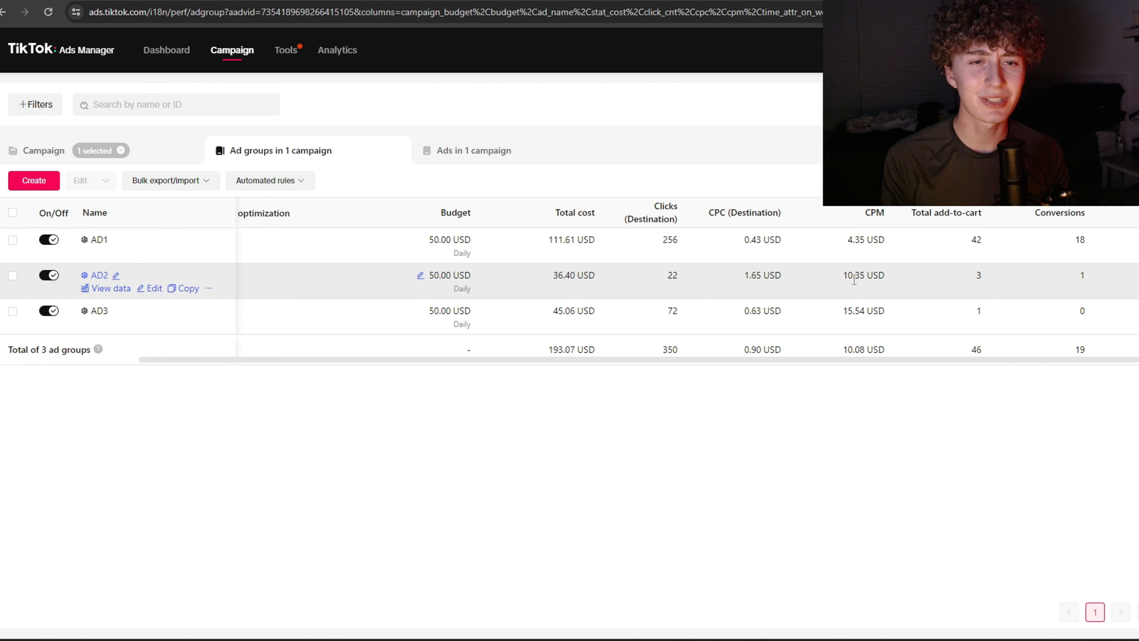
{"action": "mouse_move", "coordinate": [1018, 282]}
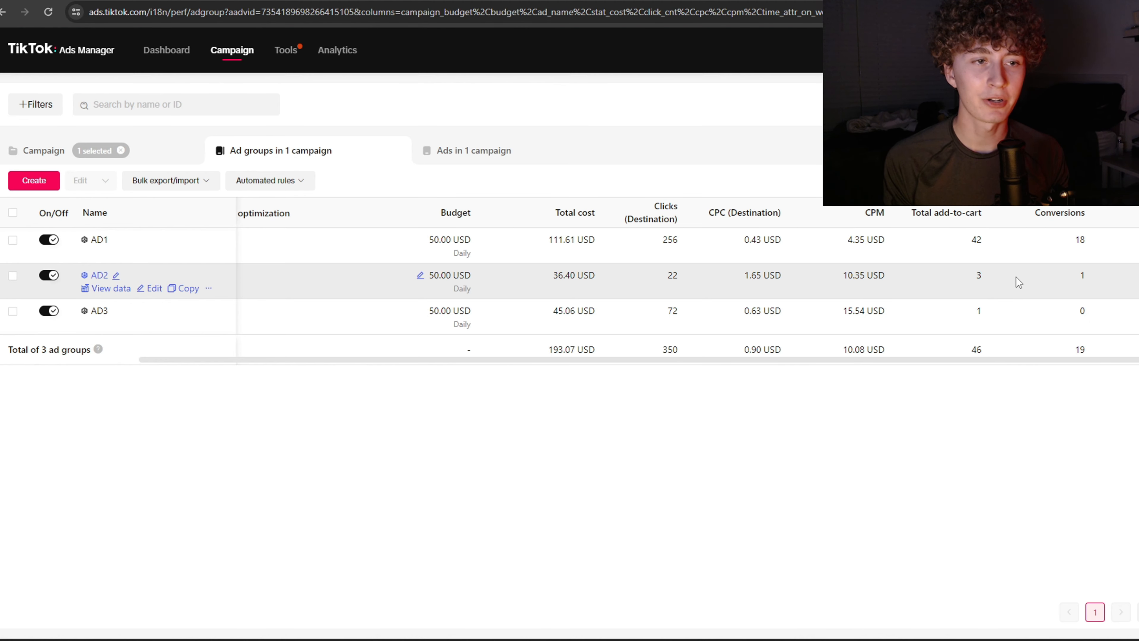
{"action": "mouse_move", "coordinate": [1046, 283]}
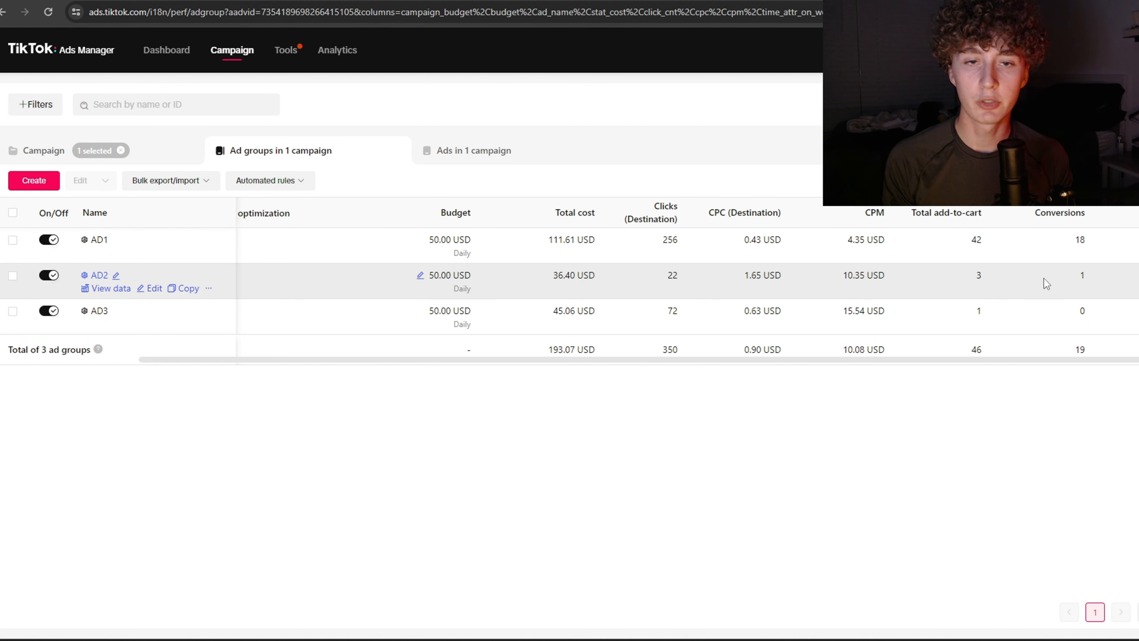
{"action": "mouse_move", "coordinate": [557, 275]}
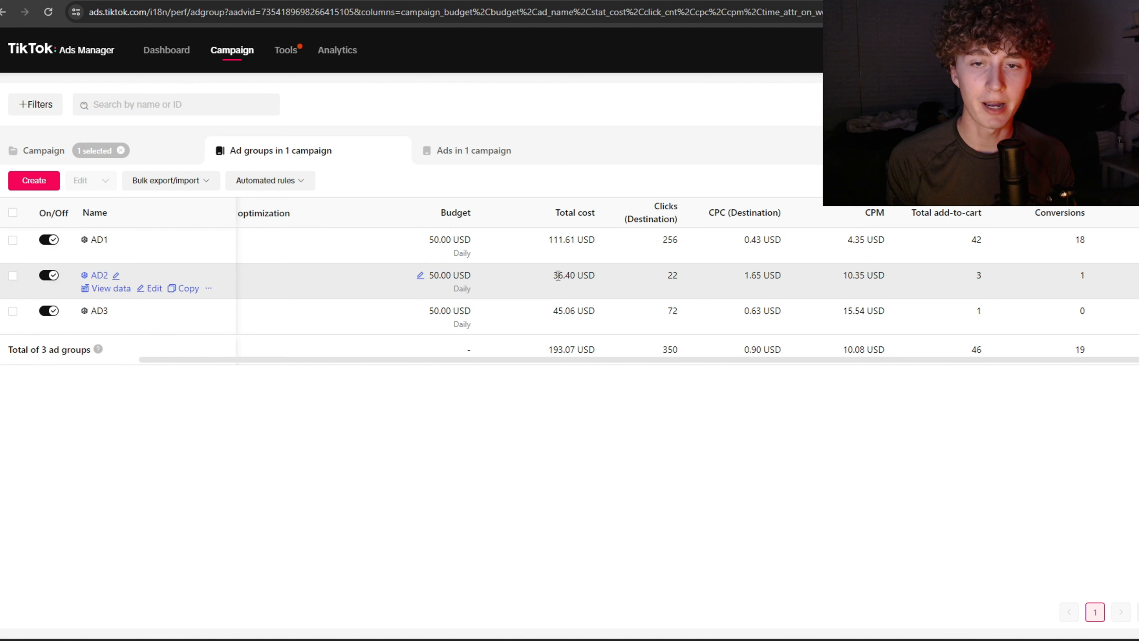
{"action": "mouse_move", "coordinate": [557, 276]}
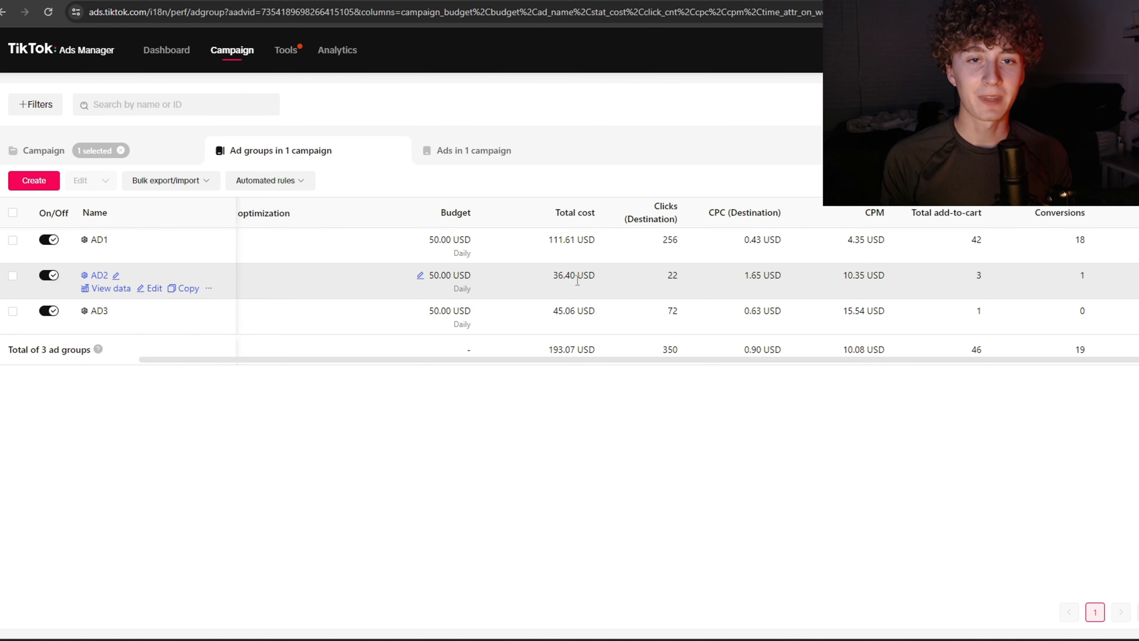
{"action": "mouse_move", "coordinate": [738, 285]}
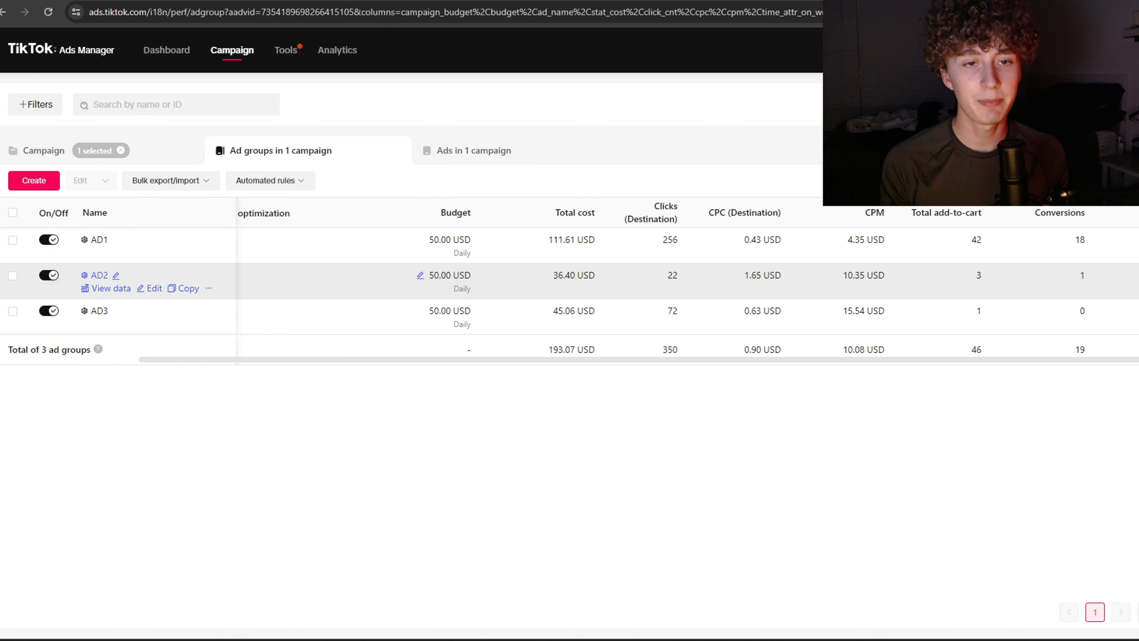
{"action": "mouse_move", "coordinate": [739, 285]}
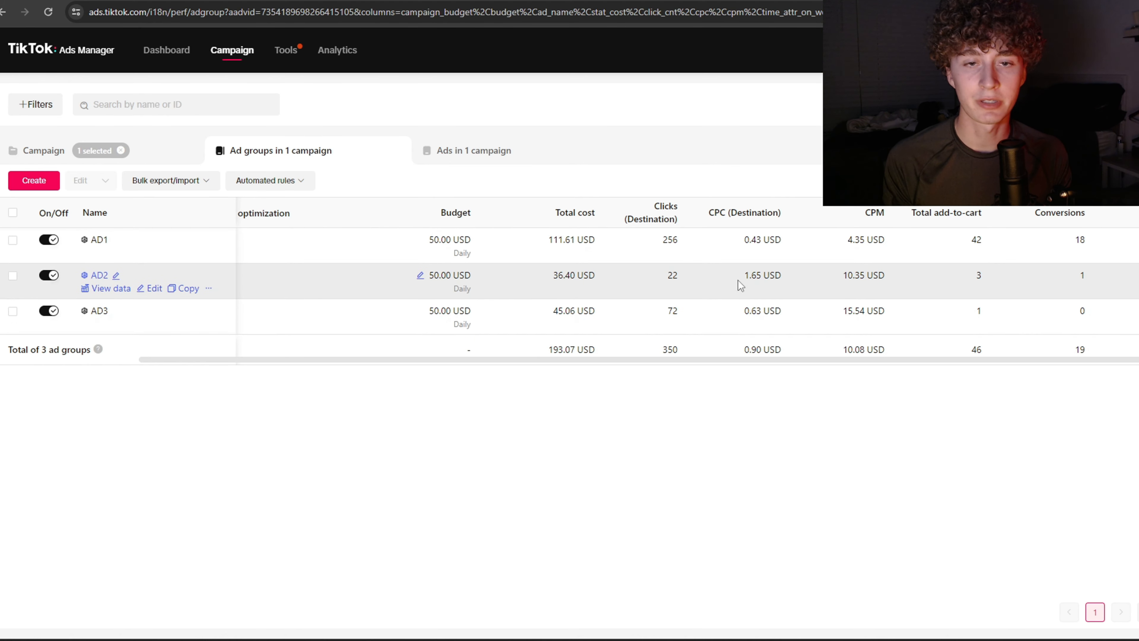
{"action": "mouse_move", "coordinate": [708, 282]}
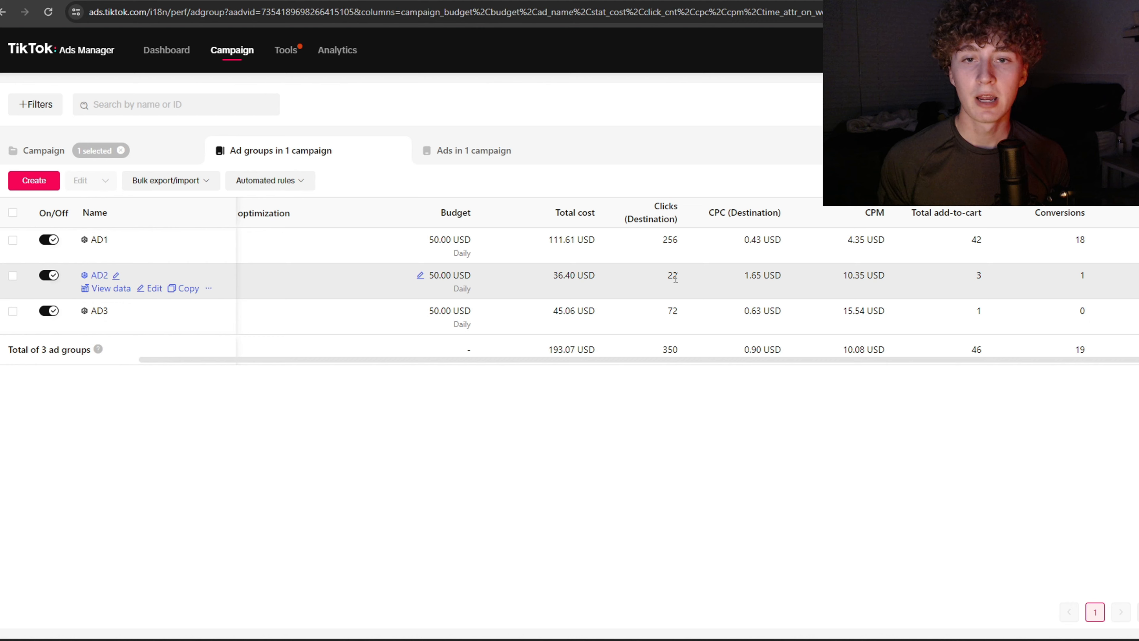
{"action": "mouse_move", "coordinate": [614, 278]}
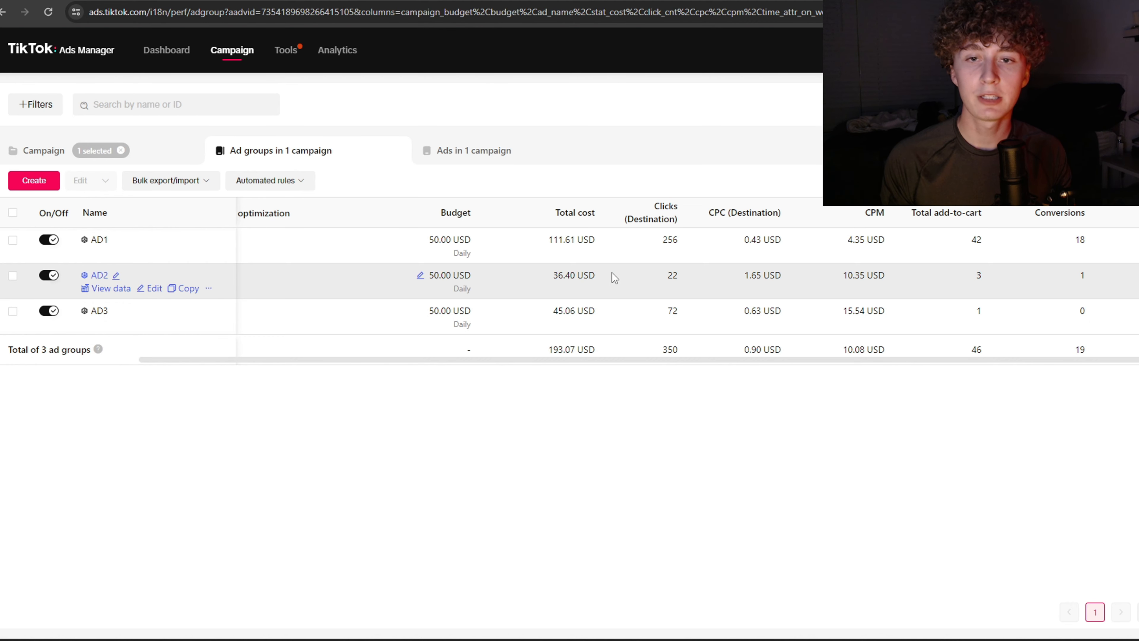
{"action": "mouse_move", "coordinate": [789, 289]}
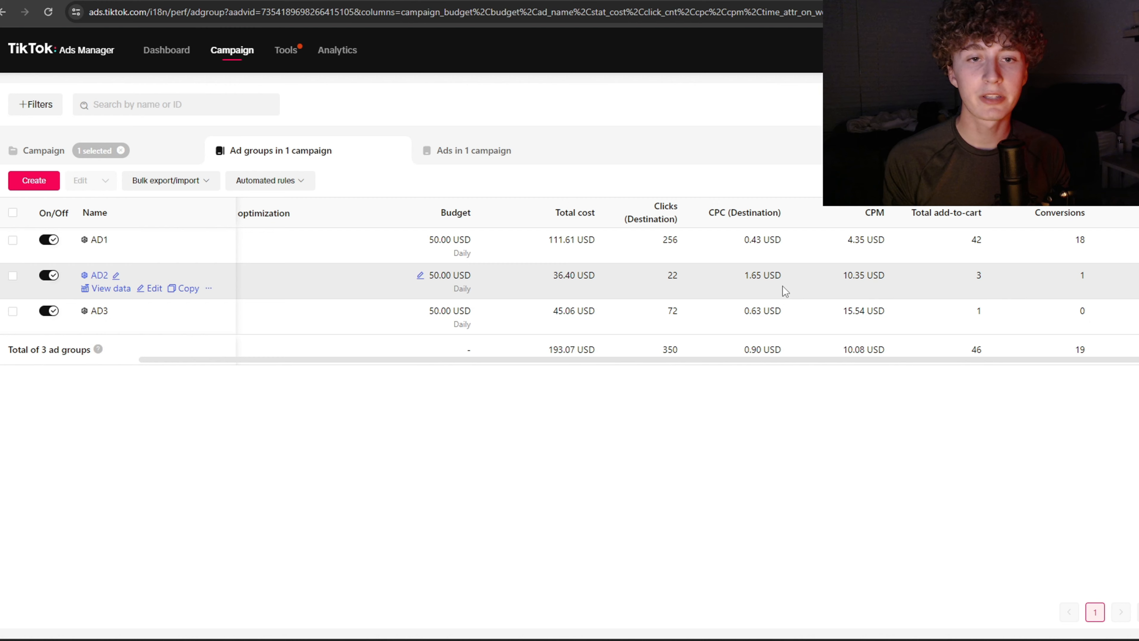
{"action": "mouse_move", "coordinate": [665, 281]}
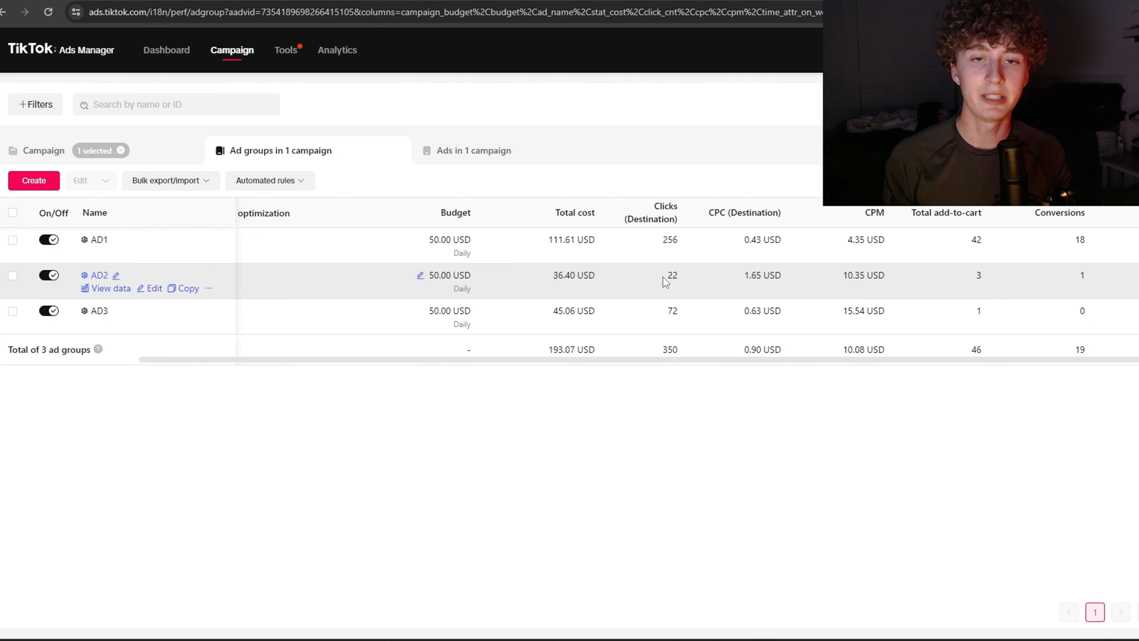
{"action": "mouse_move", "coordinate": [660, 286]}
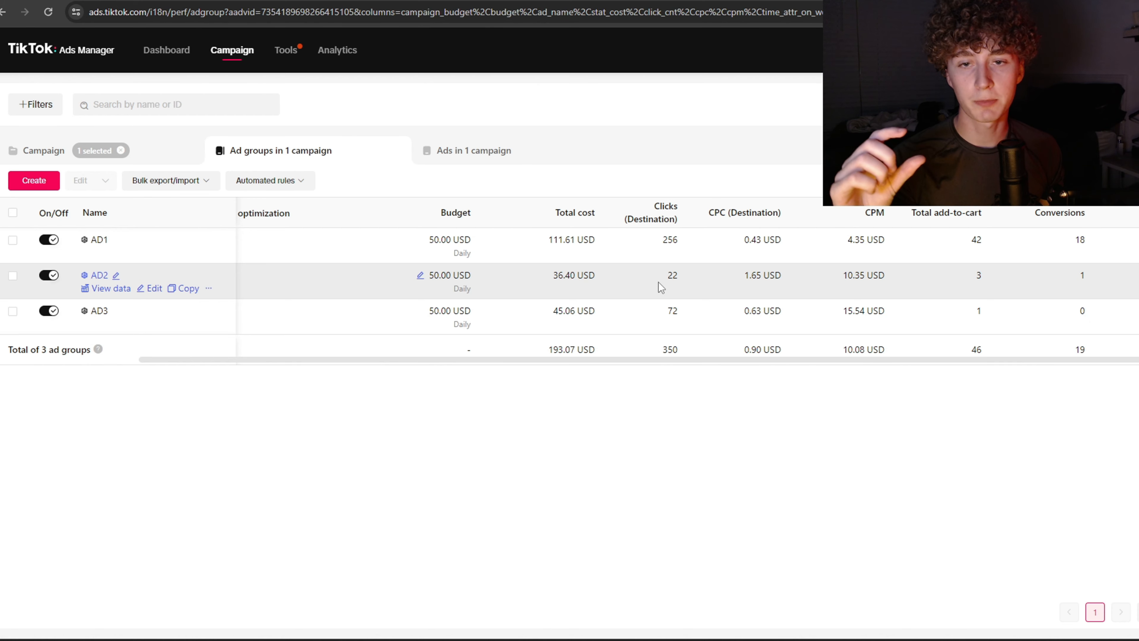
{"action": "mouse_move", "coordinate": [635, 274]}
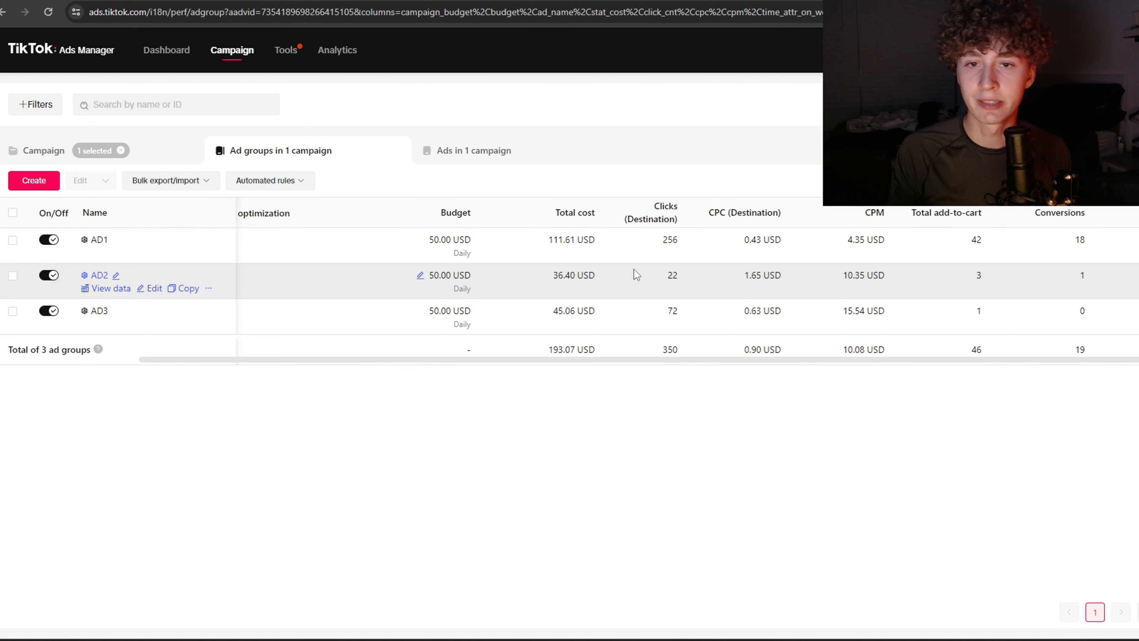
{"action": "mouse_move", "coordinate": [606, 290]}
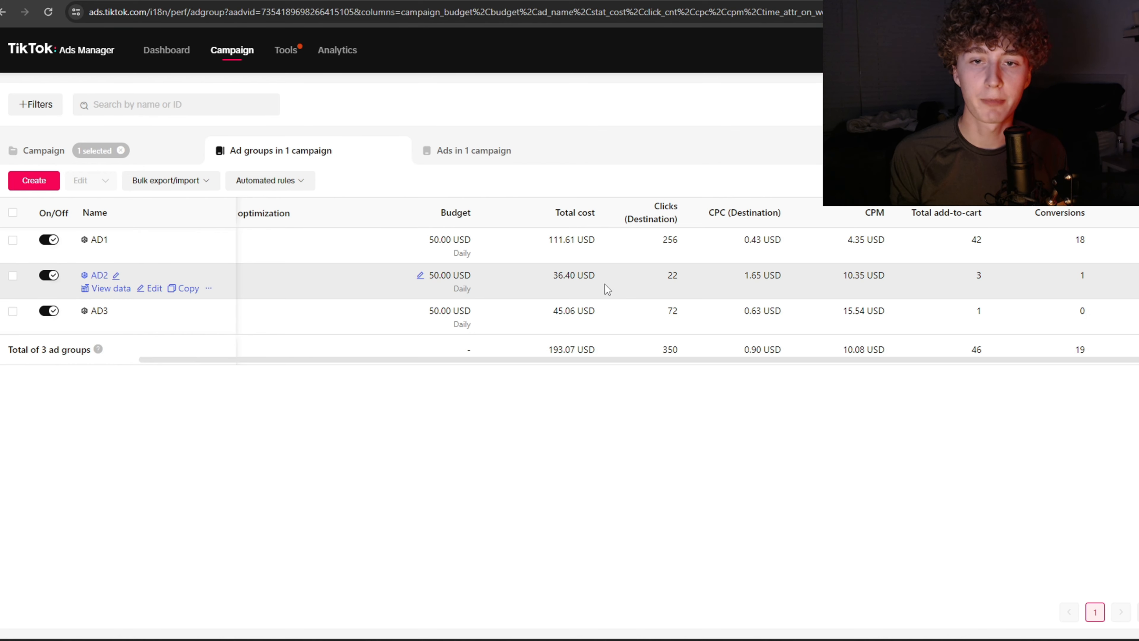
{"action": "mouse_move", "coordinate": [595, 285]}
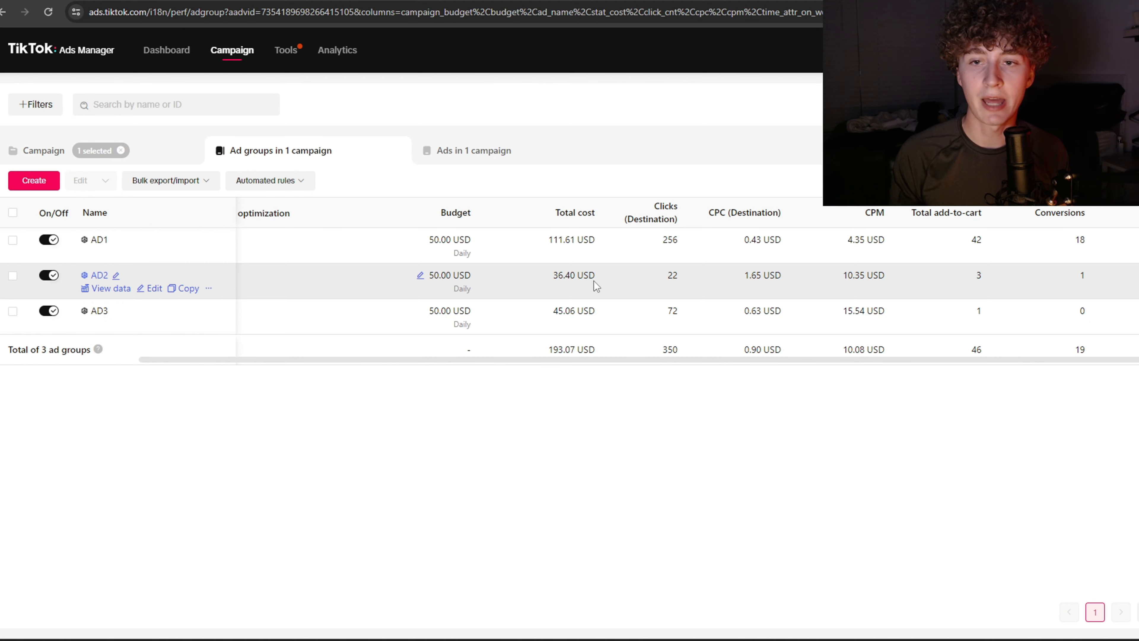
{"action": "mouse_move", "coordinate": [573, 212]}
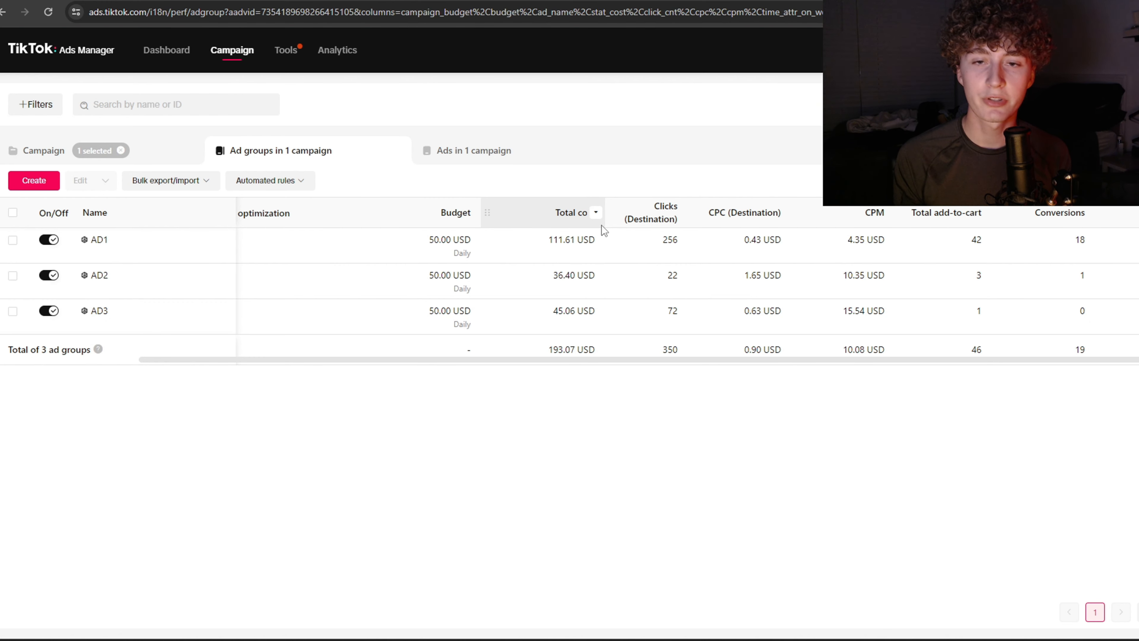
{"action": "mouse_move", "coordinate": [610, 162]}
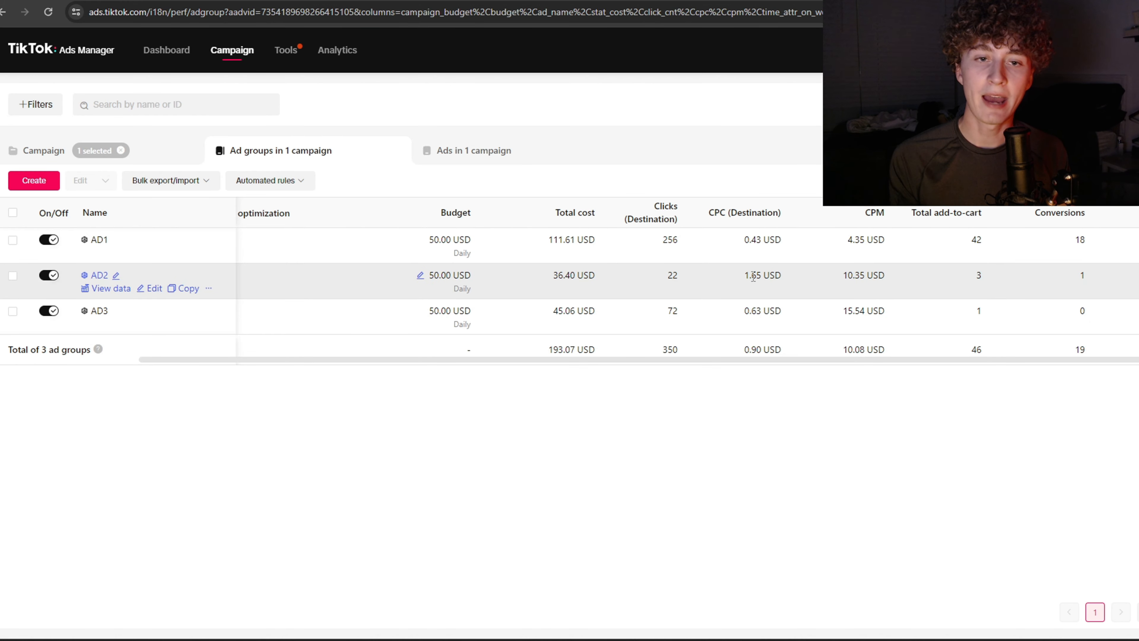
{"action": "mouse_move", "coordinate": [799, 265]}
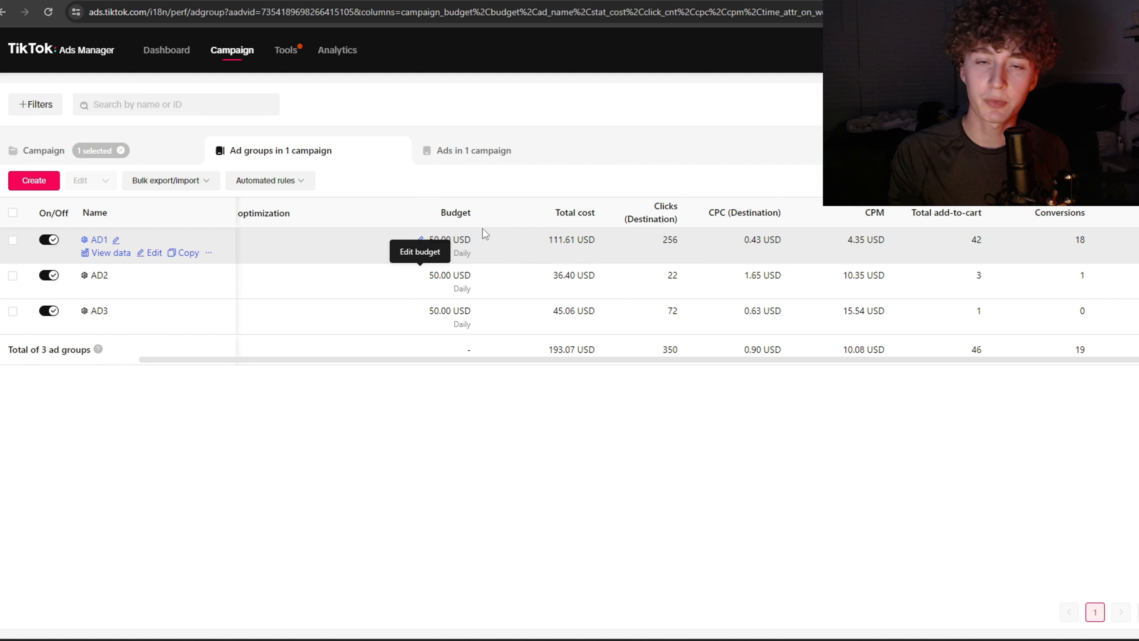
{"action": "mouse_move", "coordinate": [669, 239]}
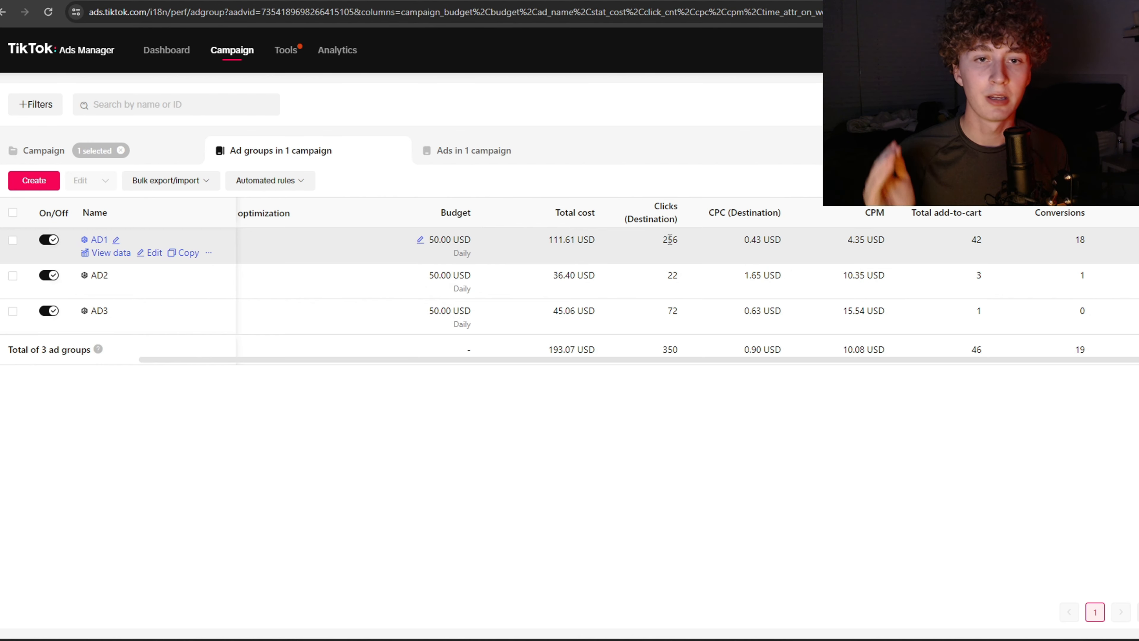
{"action": "mouse_move", "coordinate": [639, 278]}
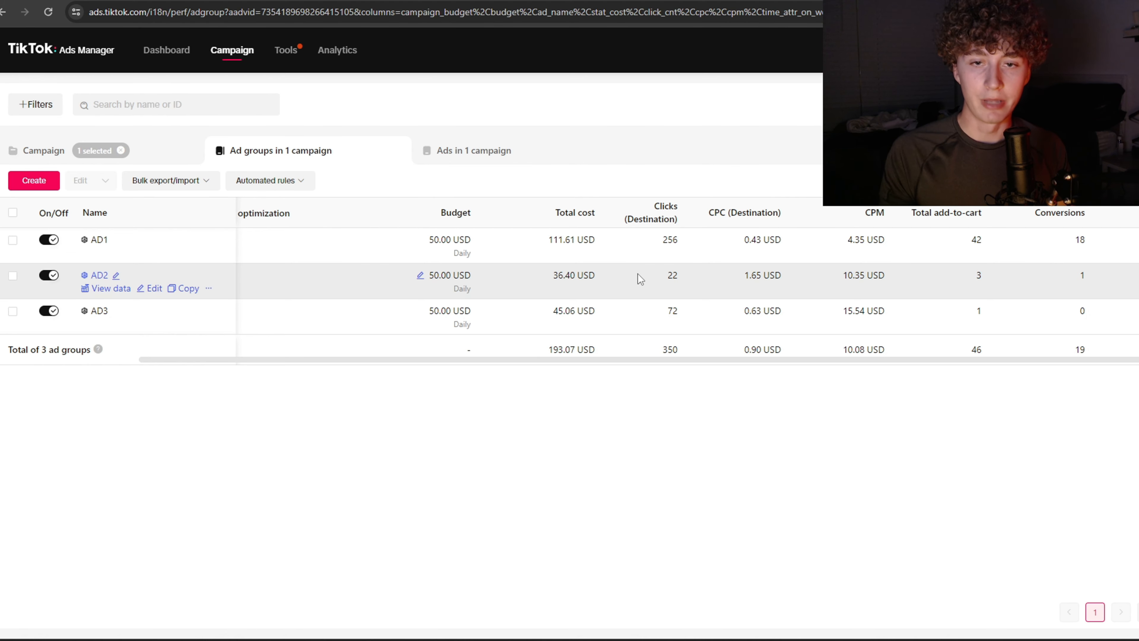
{"action": "mouse_move", "coordinate": [97, 311]}
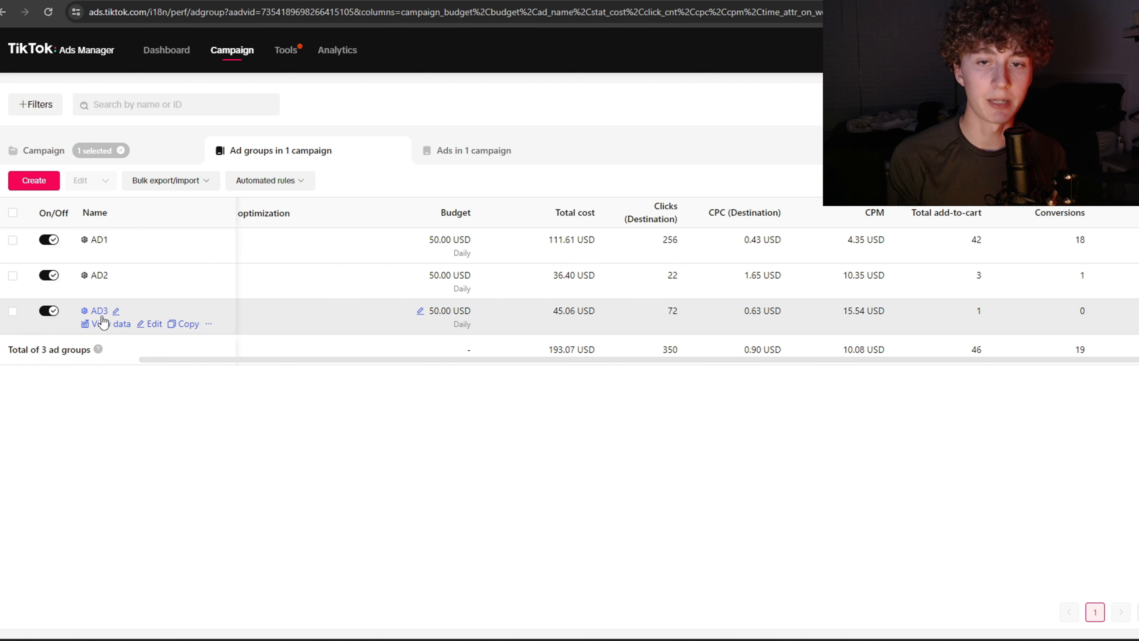
{"action": "mouse_move", "coordinate": [243, 353]}
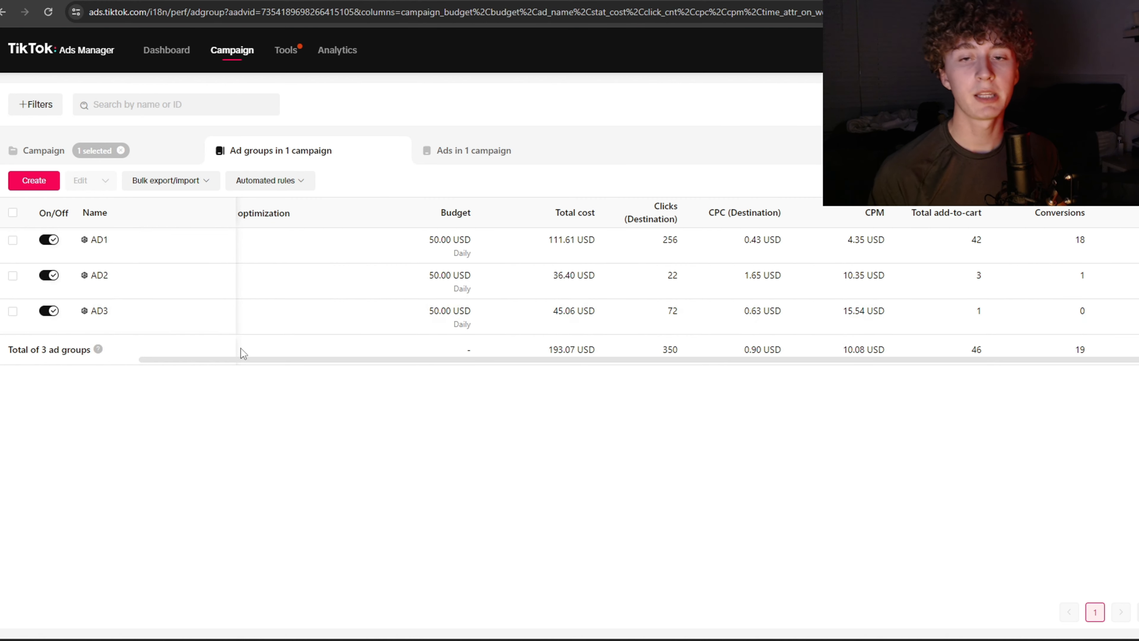
{"action": "mouse_move", "coordinate": [560, 304]}
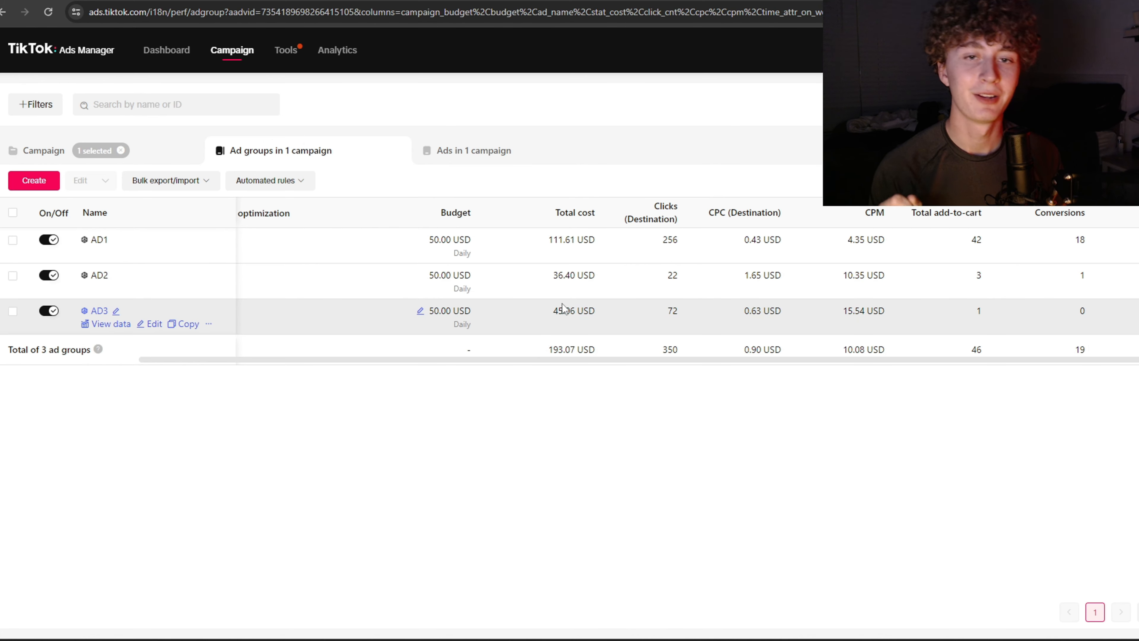
{"action": "mouse_move", "coordinate": [690, 318]}
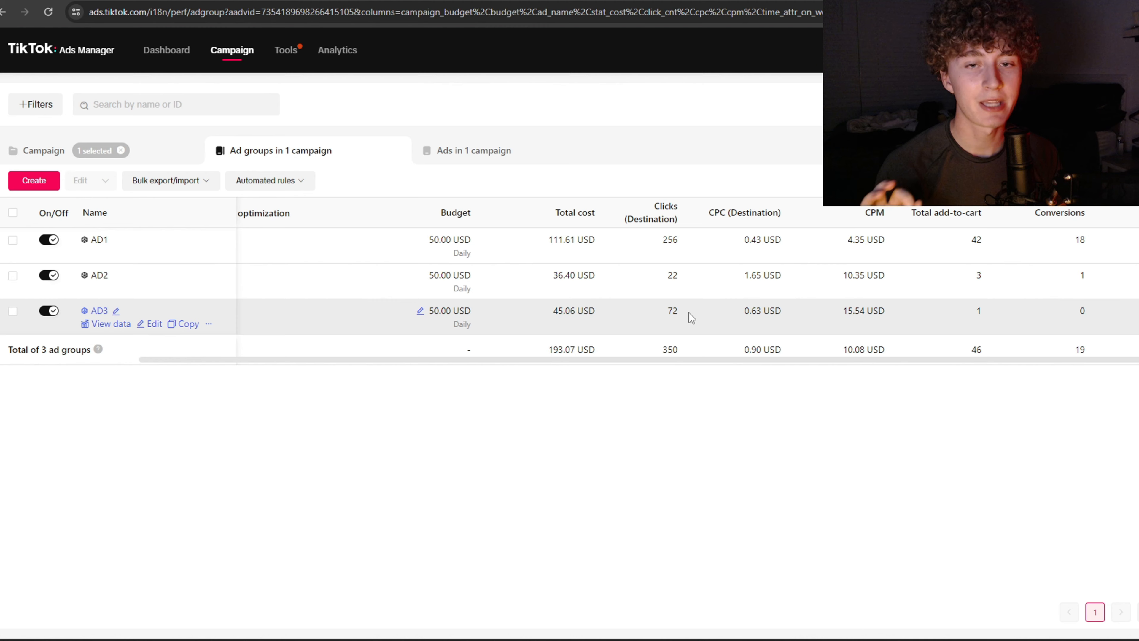
{"action": "mouse_move", "coordinate": [753, 314]}
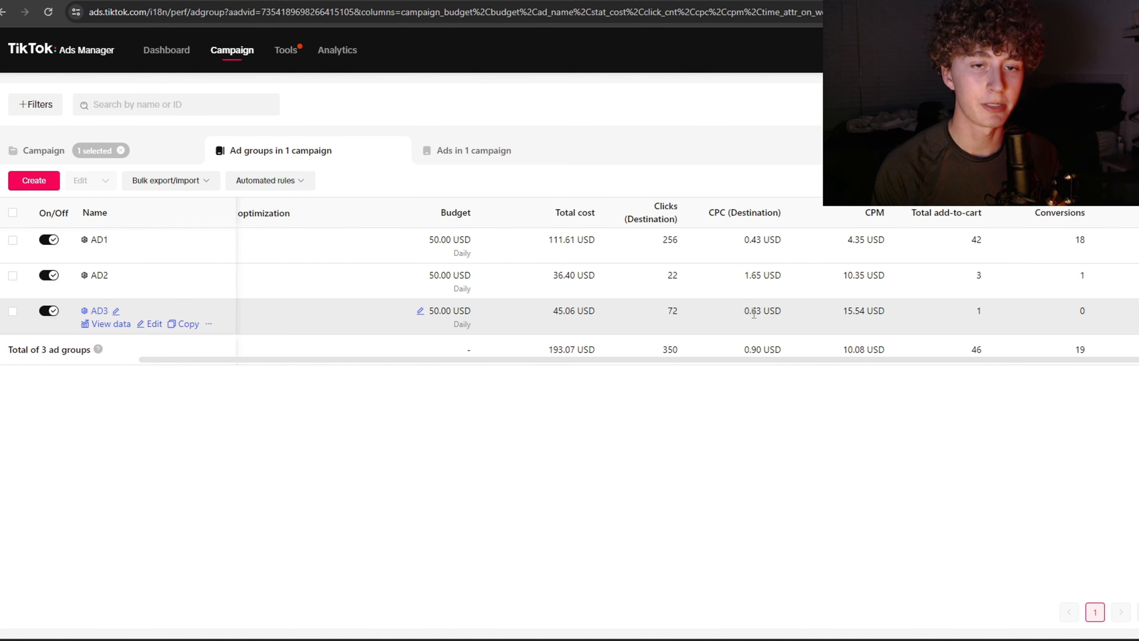
{"action": "mouse_move", "coordinate": [793, 312]}
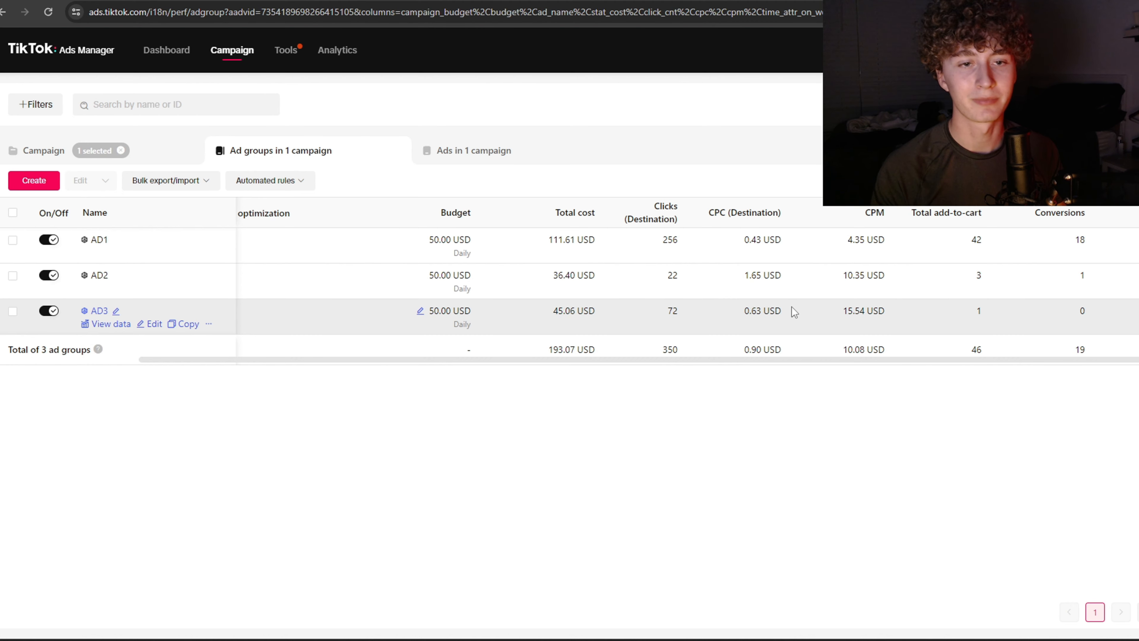
{"action": "mouse_move", "coordinate": [832, 327]}
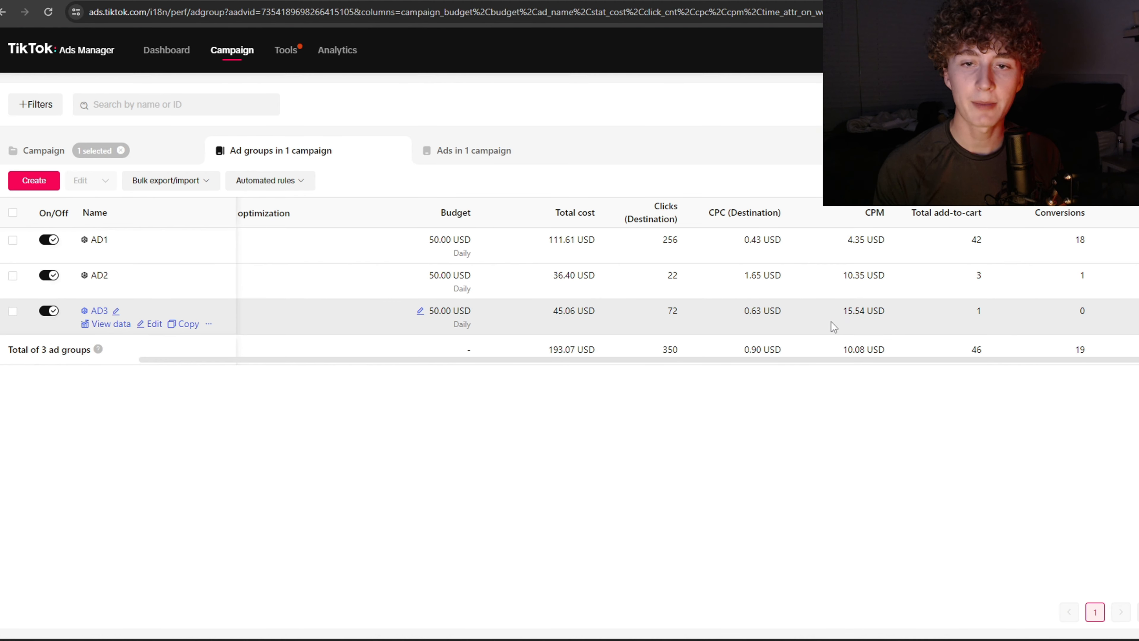
{"action": "mouse_move", "coordinate": [977, 313]}
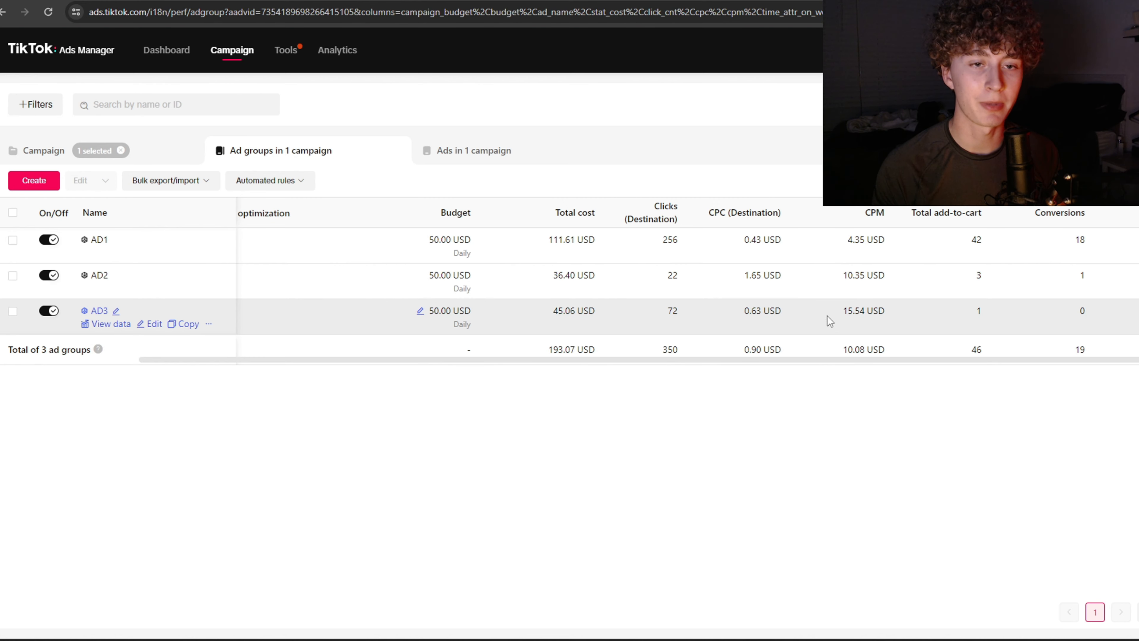
{"action": "mouse_move", "coordinate": [819, 318]}
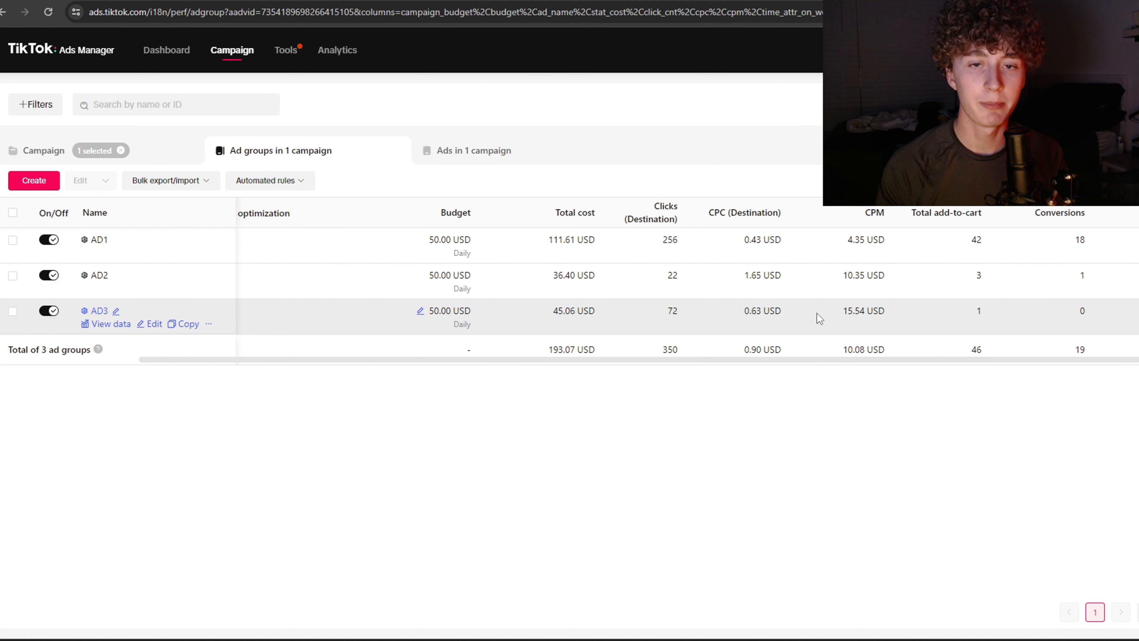
{"action": "mouse_move", "coordinate": [796, 297]}
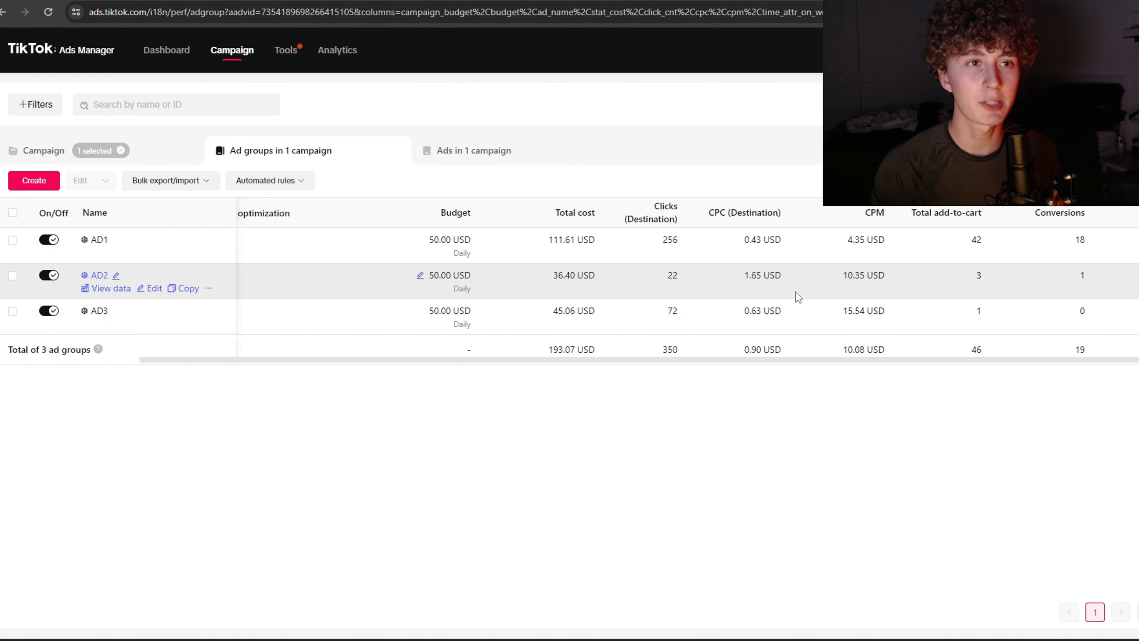
{"action": "mouse_move", "coordinate": [792, 296]}
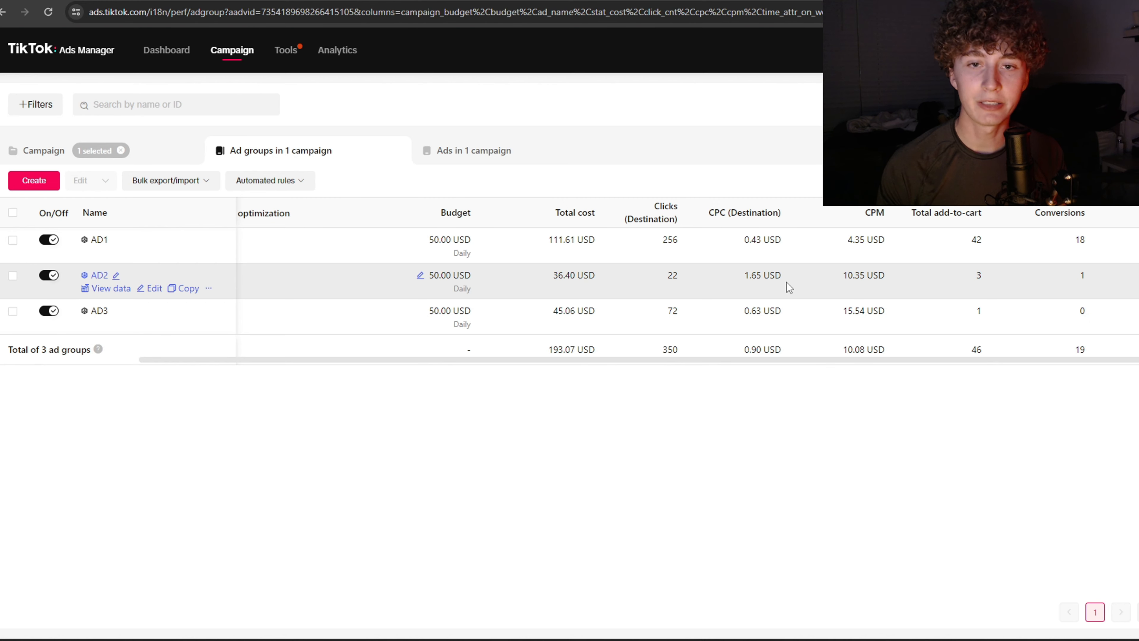
{"action": "mouse_move", "coordinate": [753, 295]}
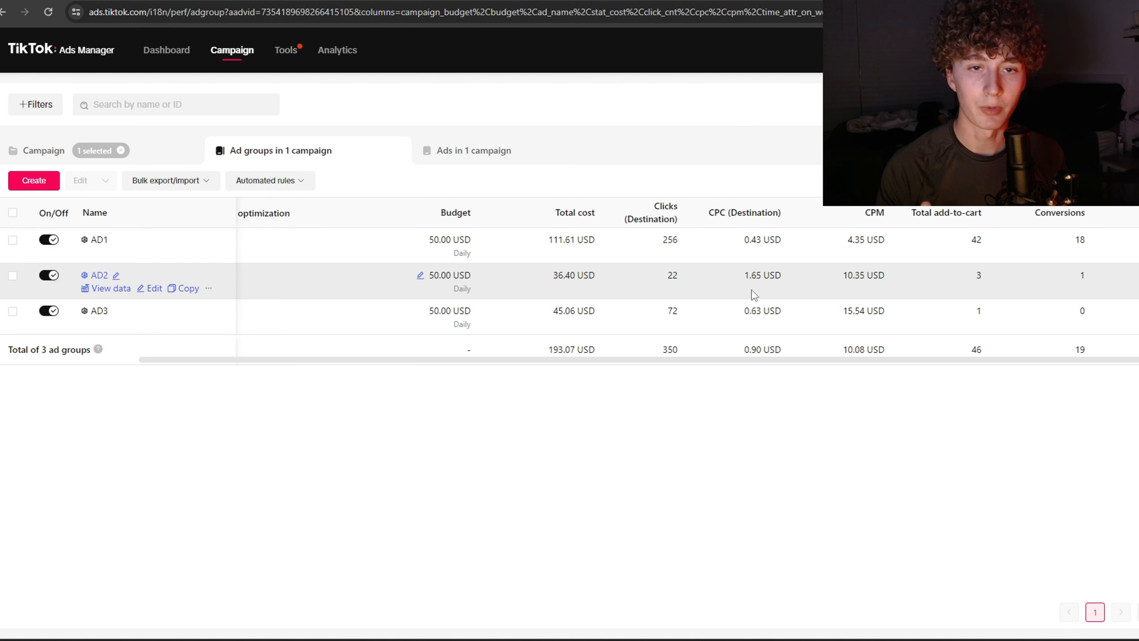
{"action": "mouse_move", "coordinate": [724, 300]}
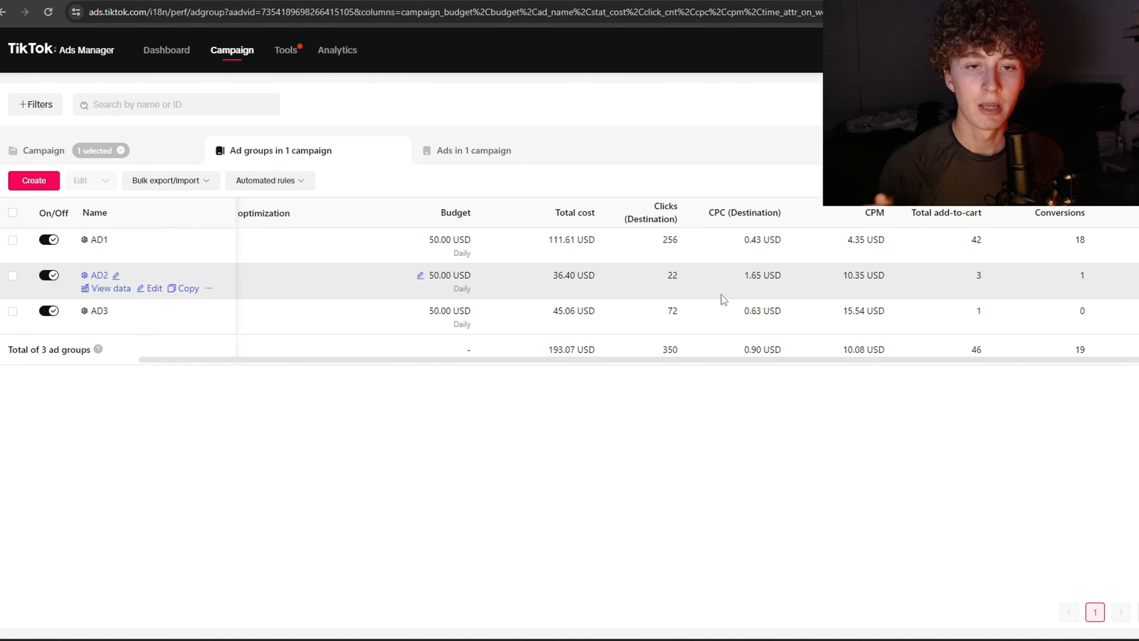
{"action": "mouse_move", "coordinate": [724, 324]}
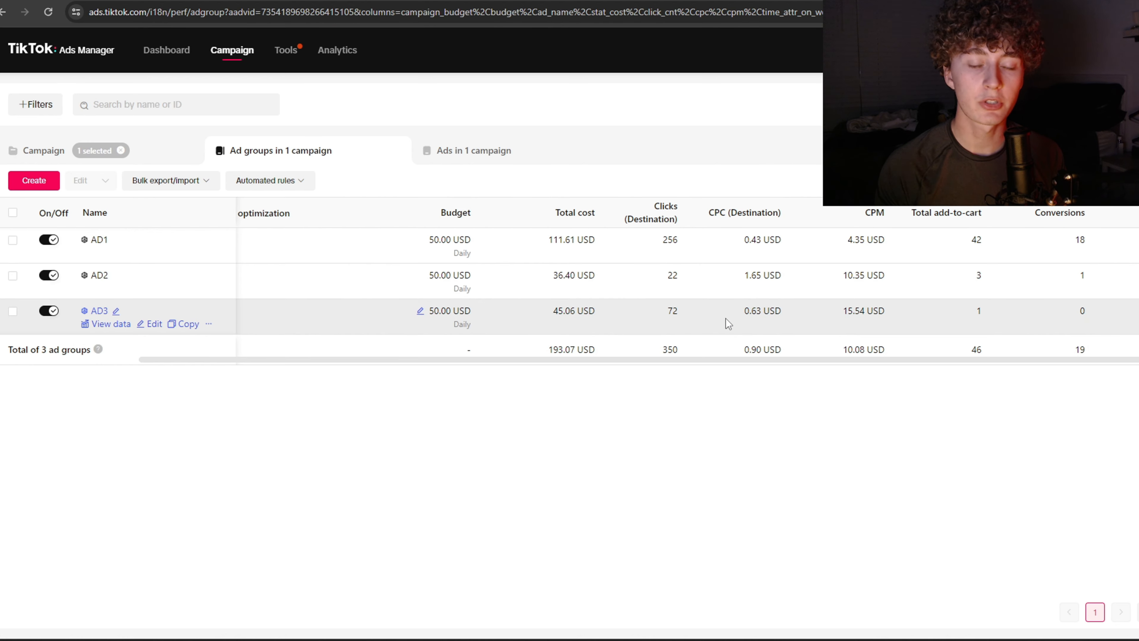
{"action": "mouse_move", "coordinate": [754, 306]}
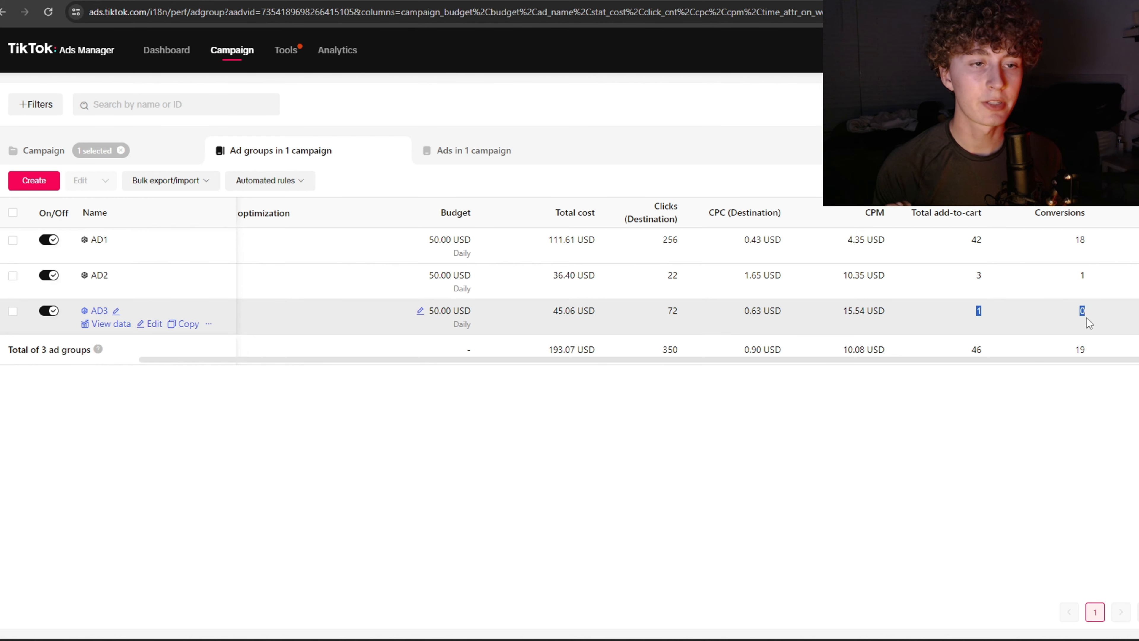
{"action": "mouse_move", "coordinate": [963, 333]}
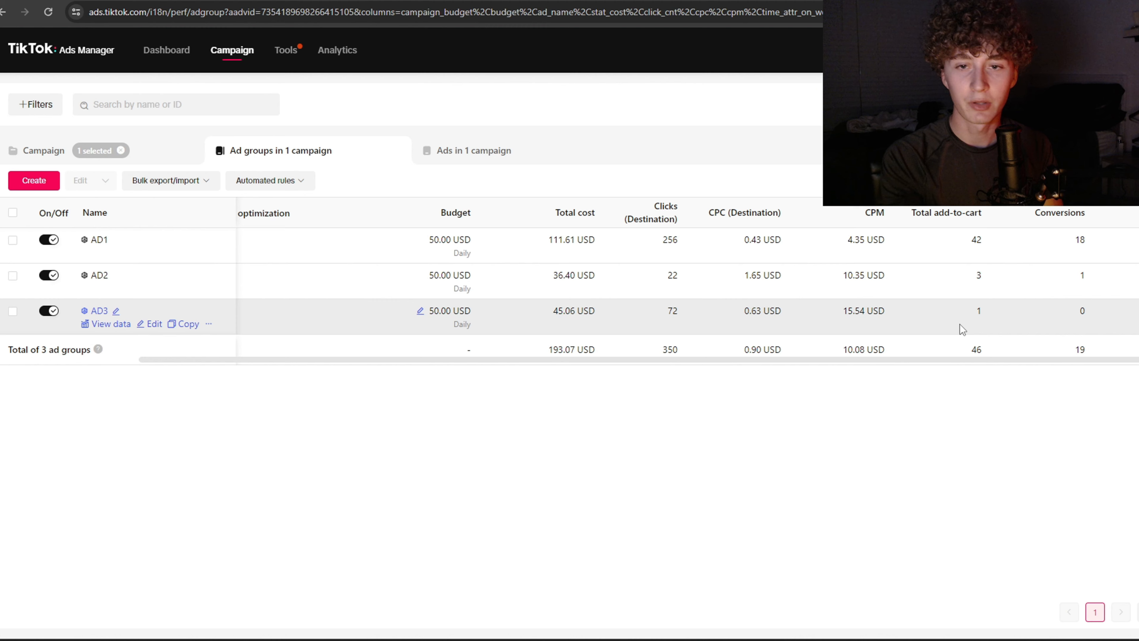
{"action": "mouse_move", "coordinate": [989, 318]}
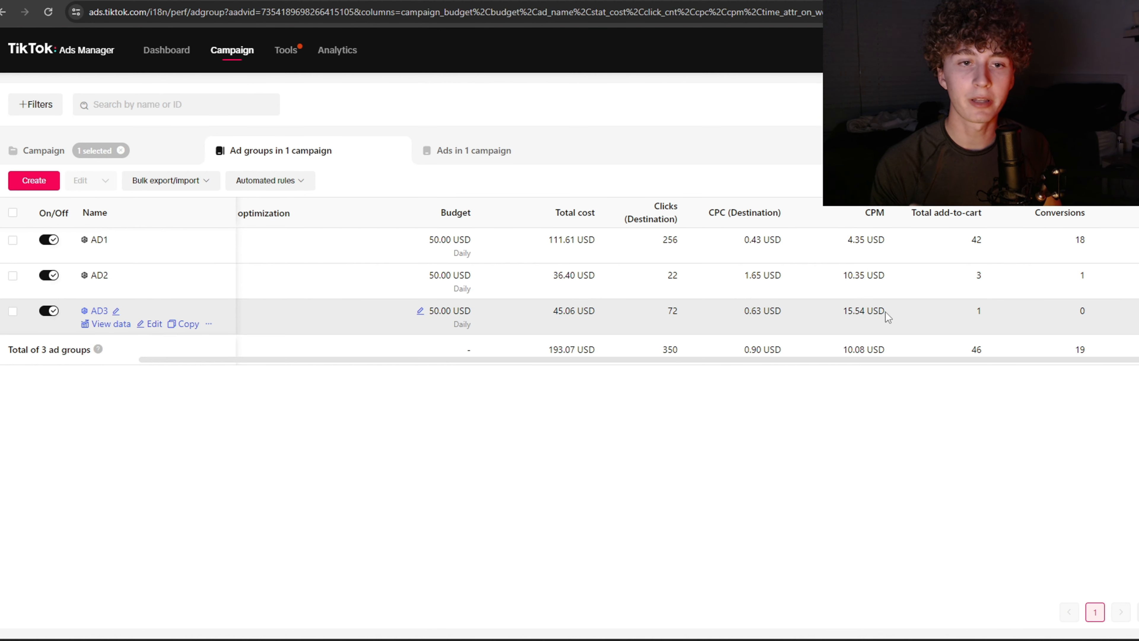
{"action": "mouse_move", "coordinate": [864, 327]}
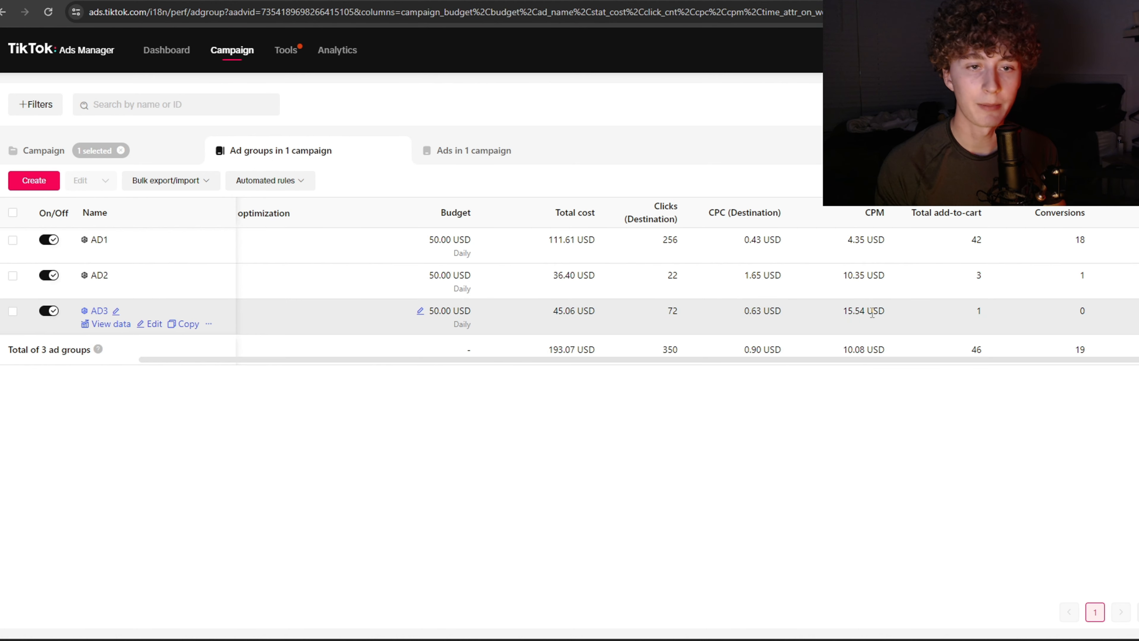
{"action": "mouse_move", "coordinate": [828, 325]}
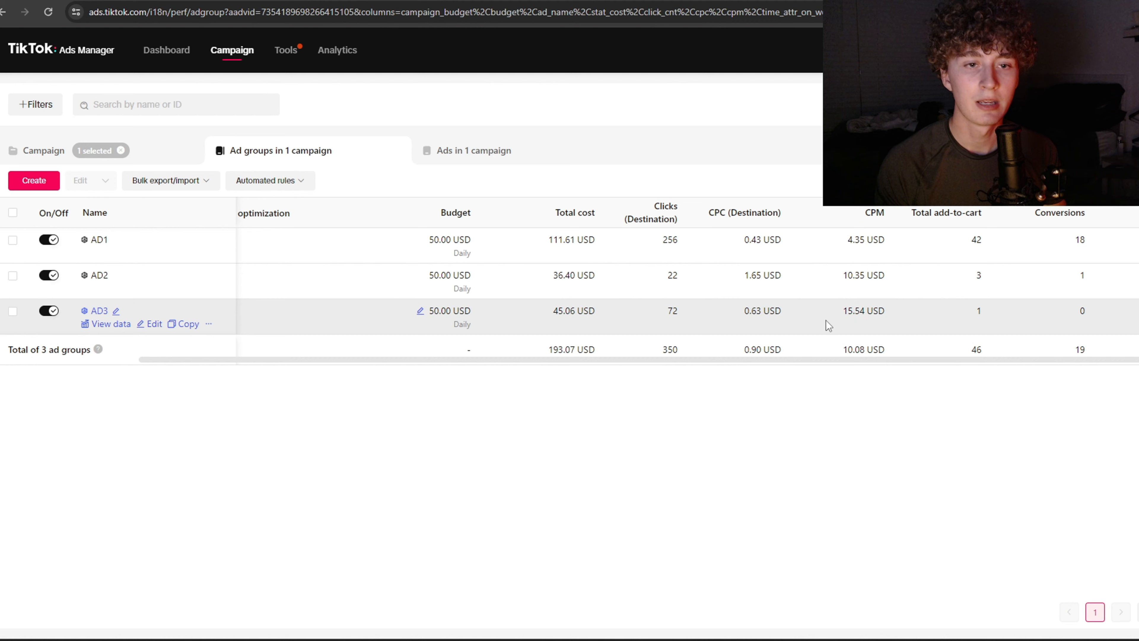
{"action": "mouse_move", "coordinate": [834, 328]}
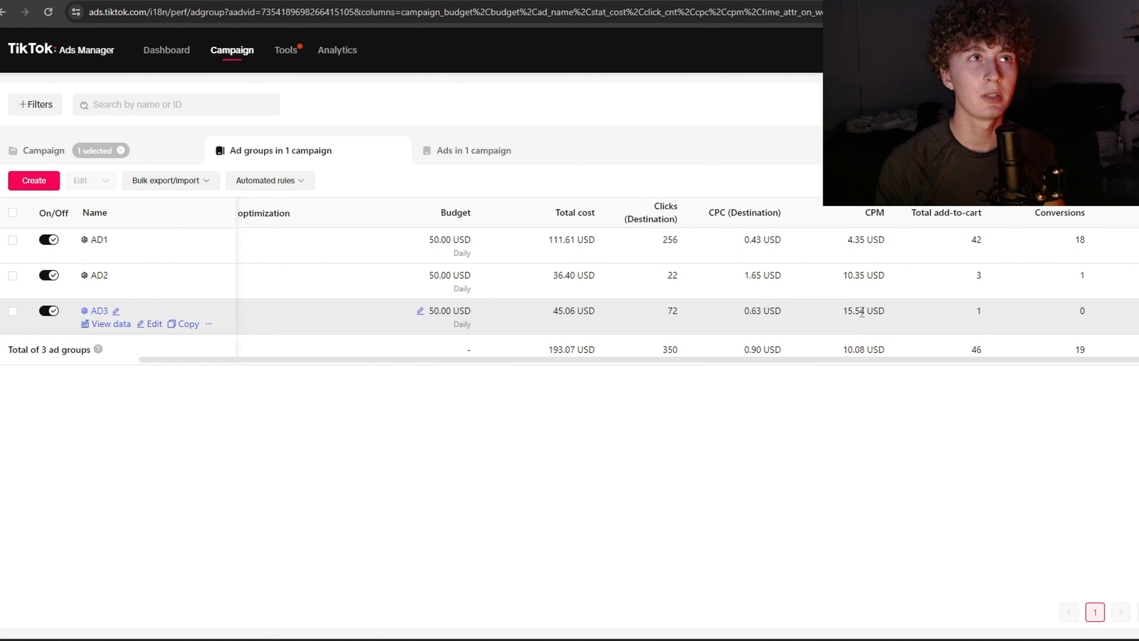
{"action": "mouse_move", "coordinate": [888, 321]}
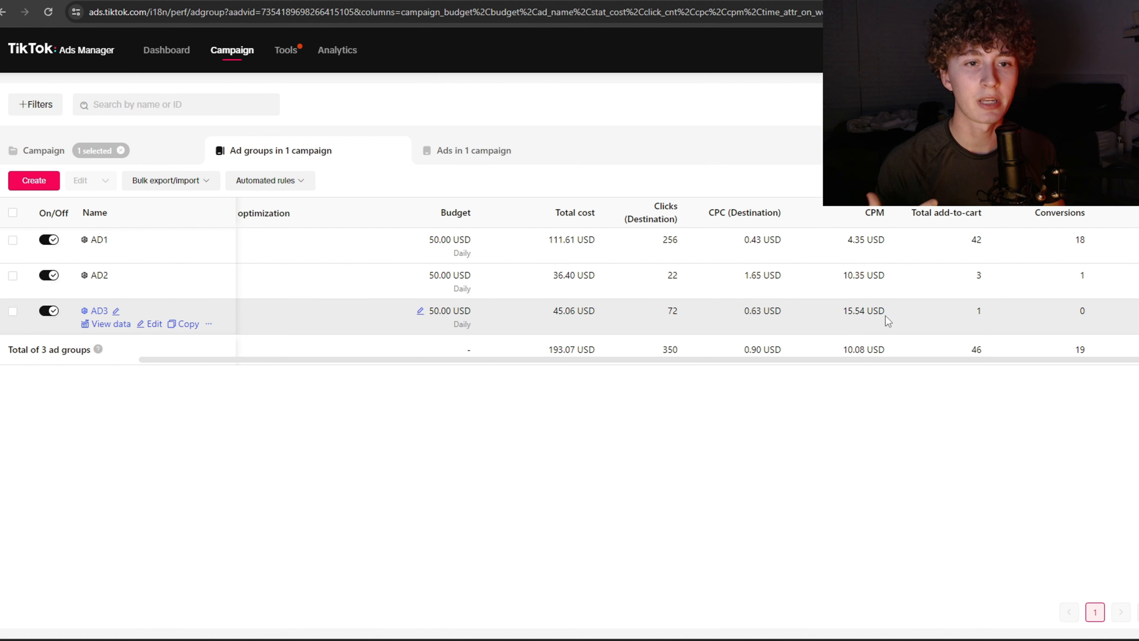